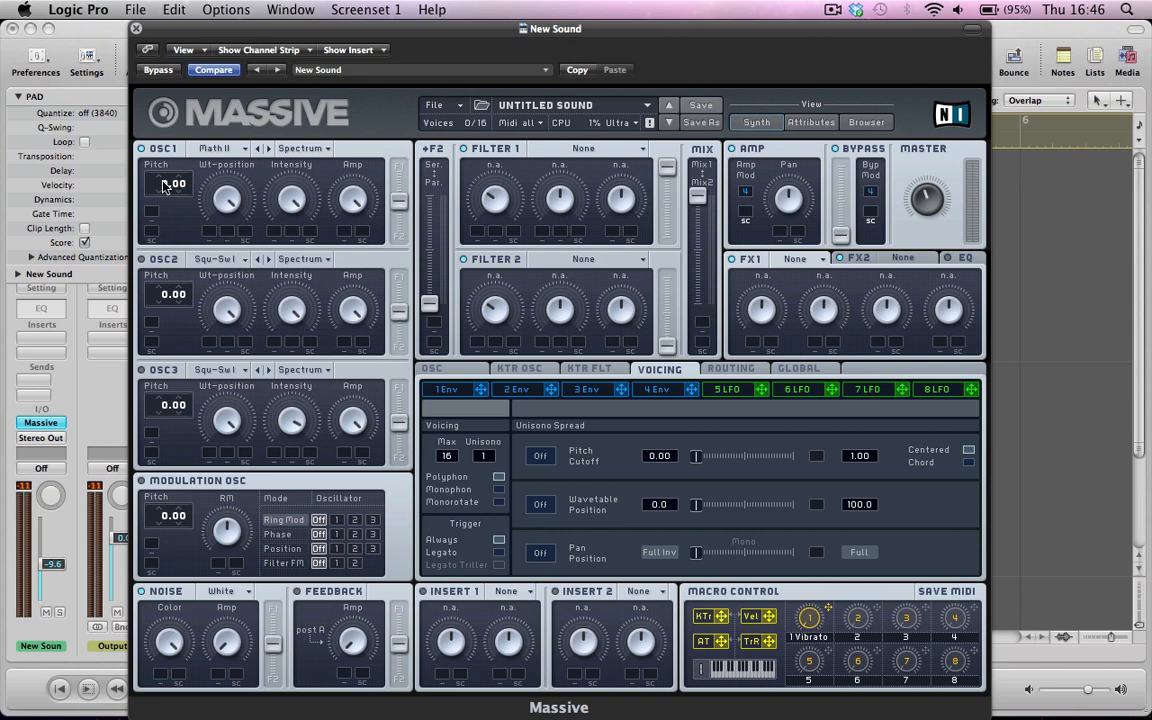
# Lower oscillator 1's pitch by about an octave, fine-tuning it to -11.97 semitones.
pyautogui.moveTo(170, 183); pyautogui.dragTo(170, 210)
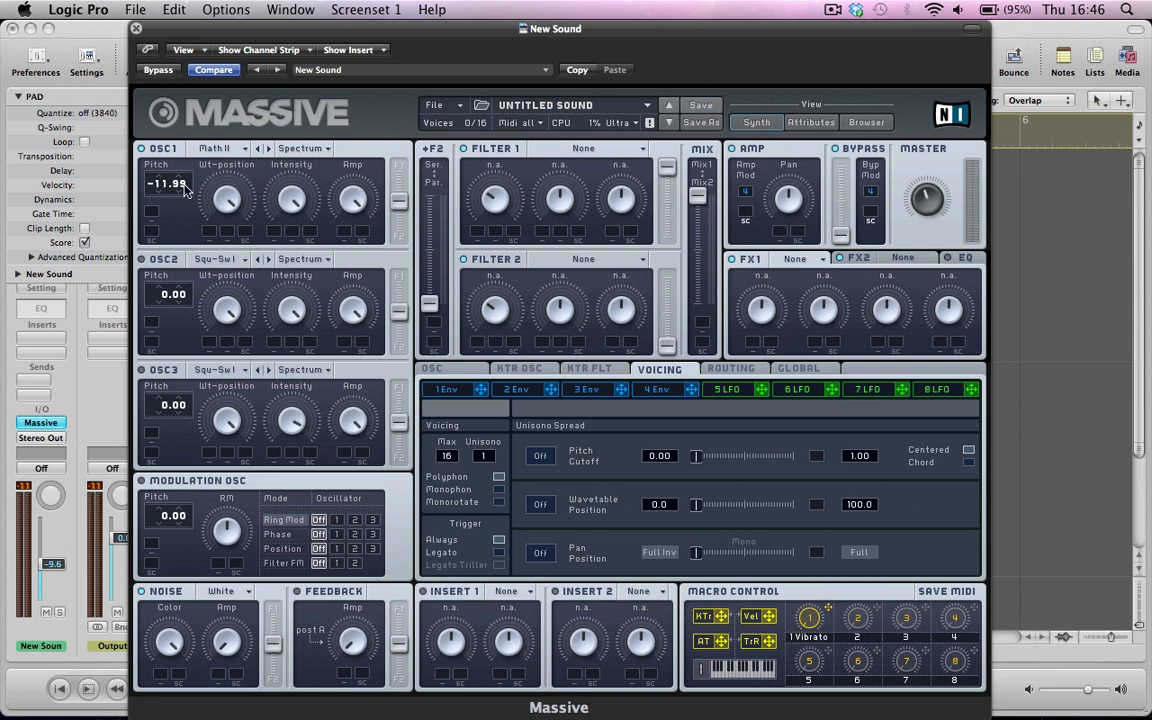
pyautogui.moveTo(167, 183); pyautogui.dragTo(167, 181)
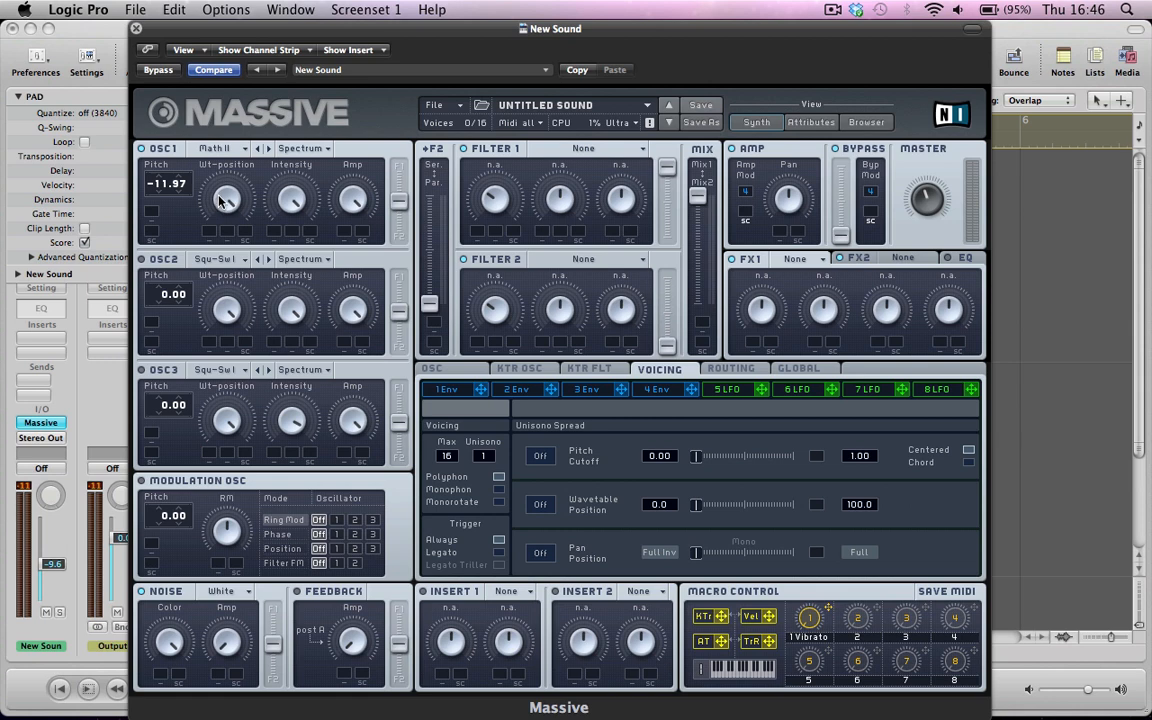
pyautogui.moveTo(266, 187)
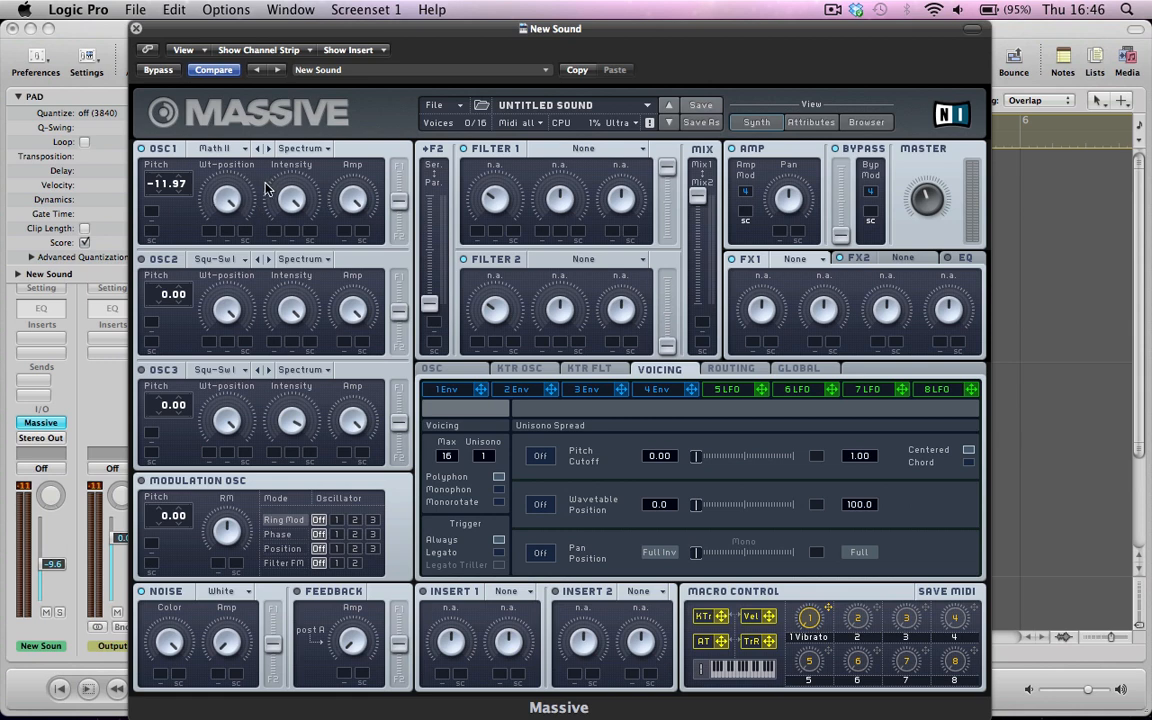
pyautogui.moveTo(399, 203)
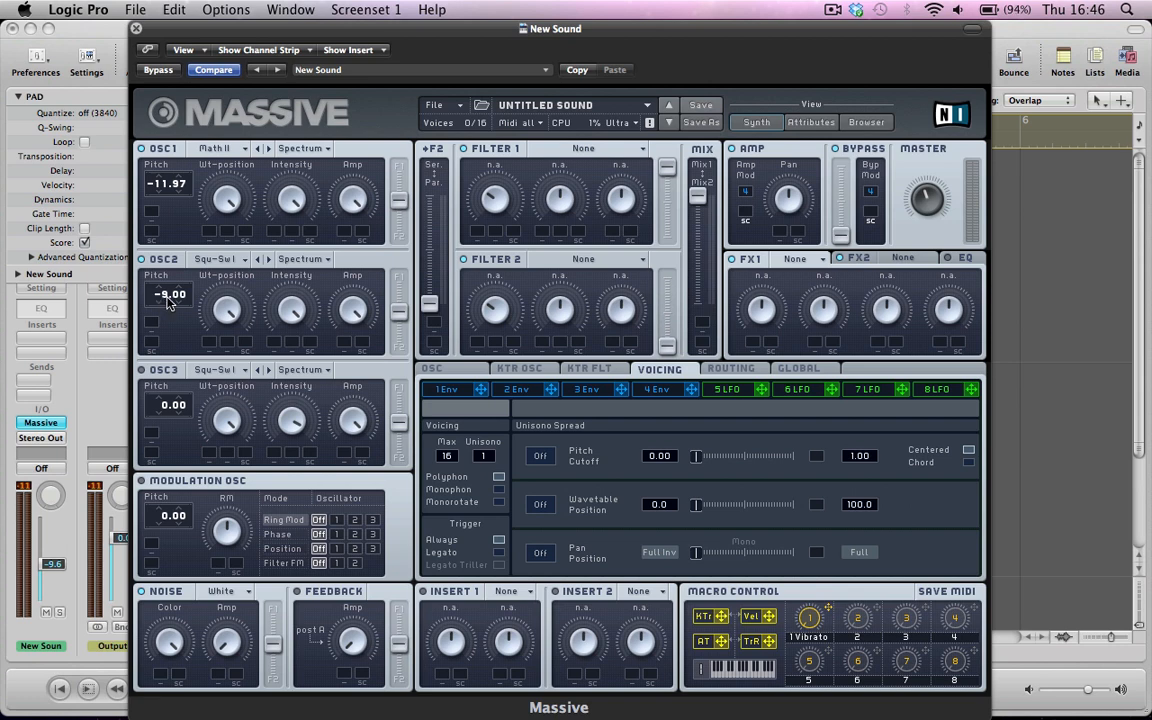
pyautogui.moveTo(183, 297)
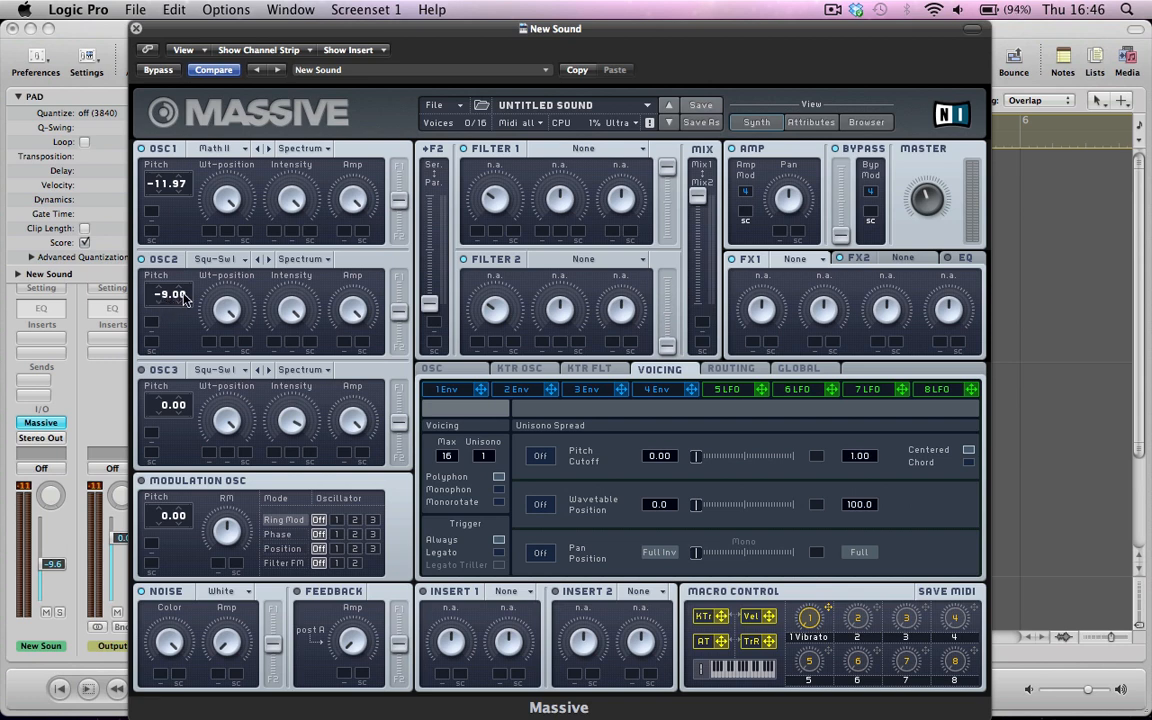
# Detune oscillator 2 to -9.04 semitones and choose its Math II wavetable.
pyautogui.moveTo(170, 293); pyautogui.dragTo(170, 300)
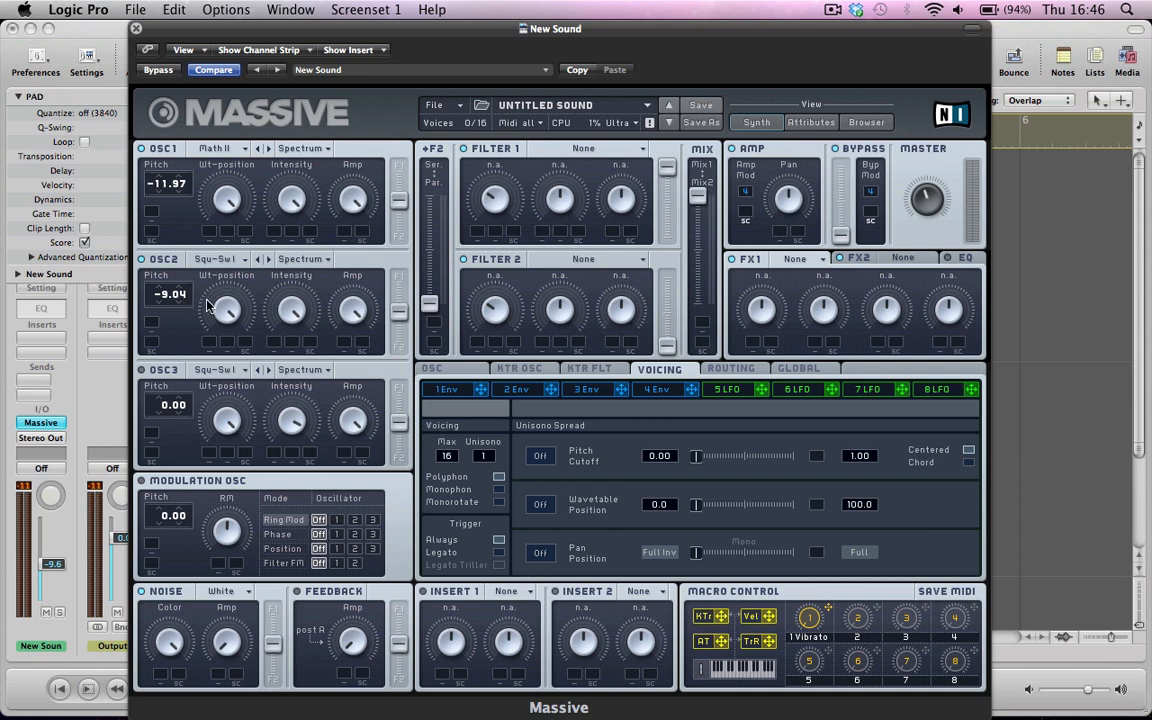
pyautogui.moveTo(225, 313)
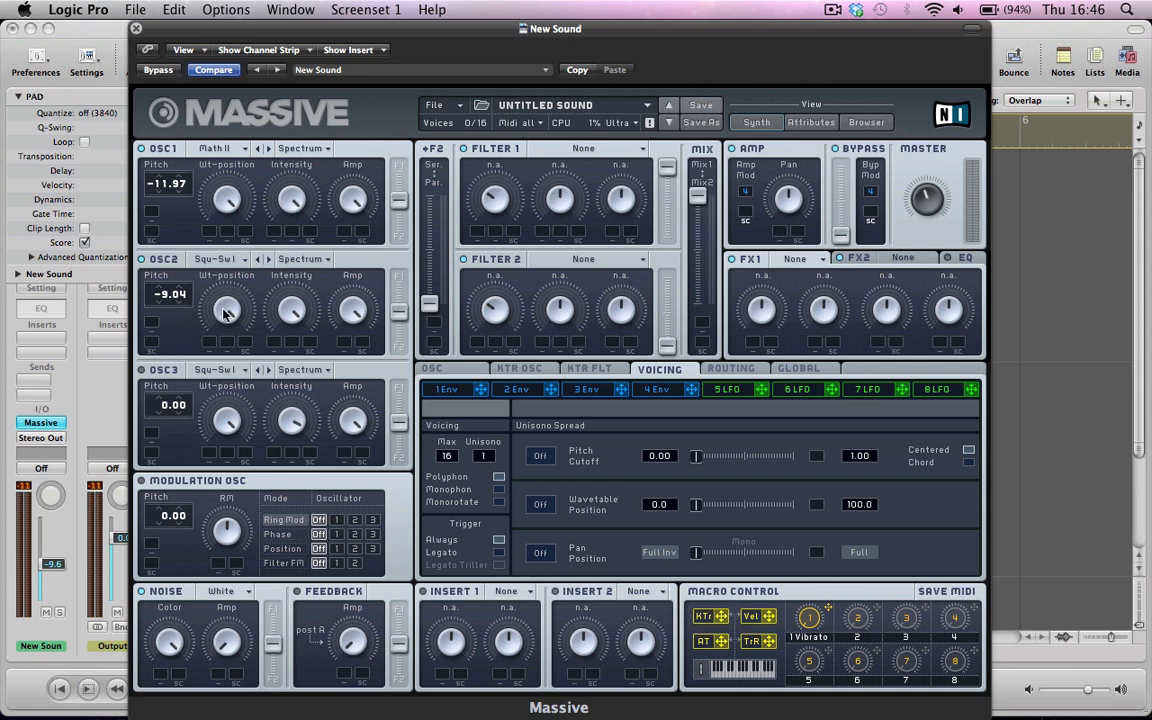
pyautogui.moveTo(300, 315)
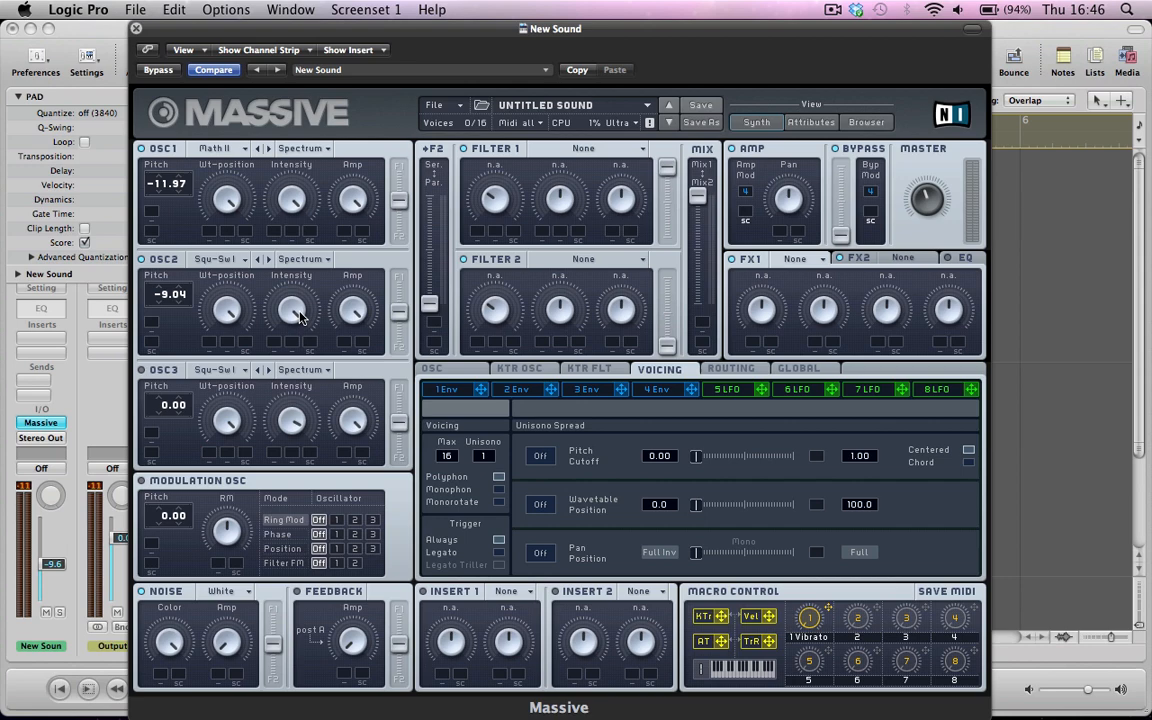
pyautogui.click(218, 258)
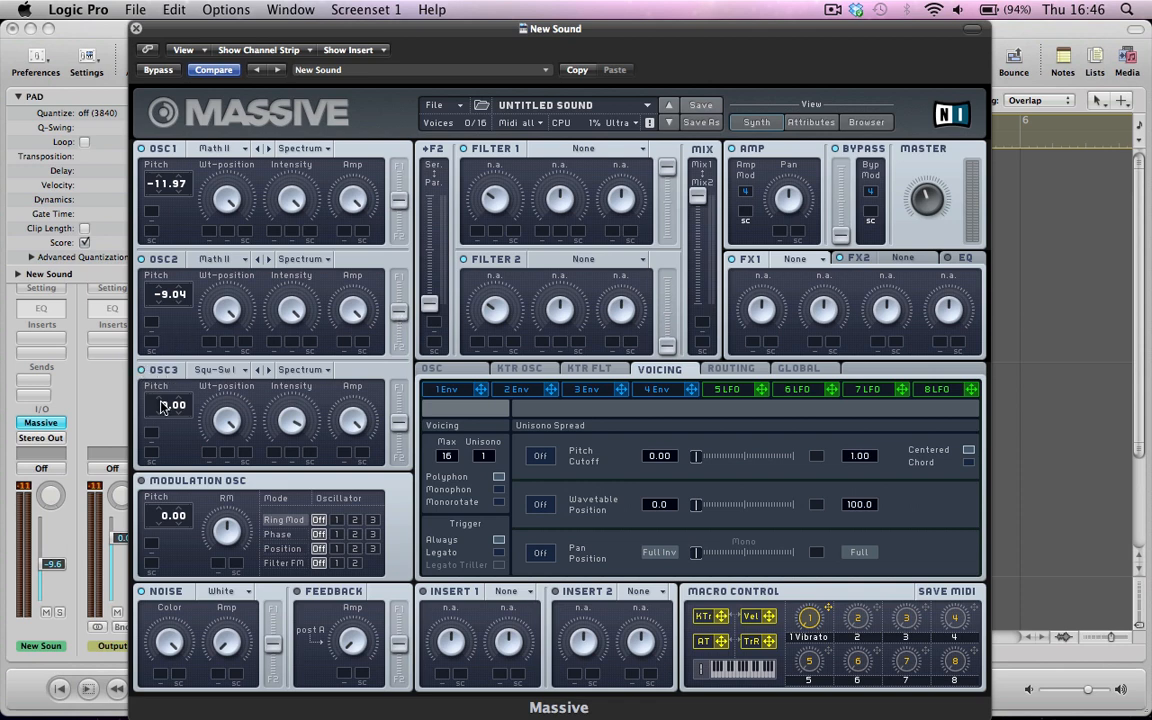
# Settle oscillator 3's pitch at 6.95, then set Formant mode and the Vulgar wavetable.
pyautogui.moveTo(170, 404); pyautogui.dragTo(175, 396)
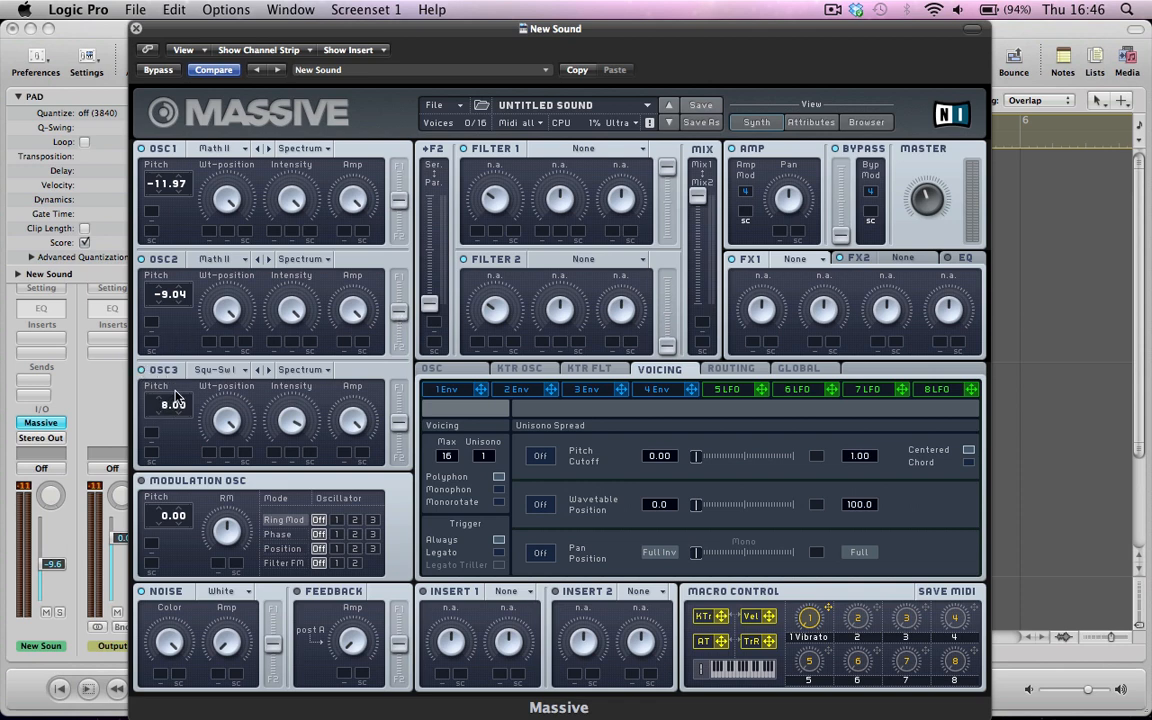
pyautogui.moveTo(170, 405); pyautogui.dragTo(170, 412)
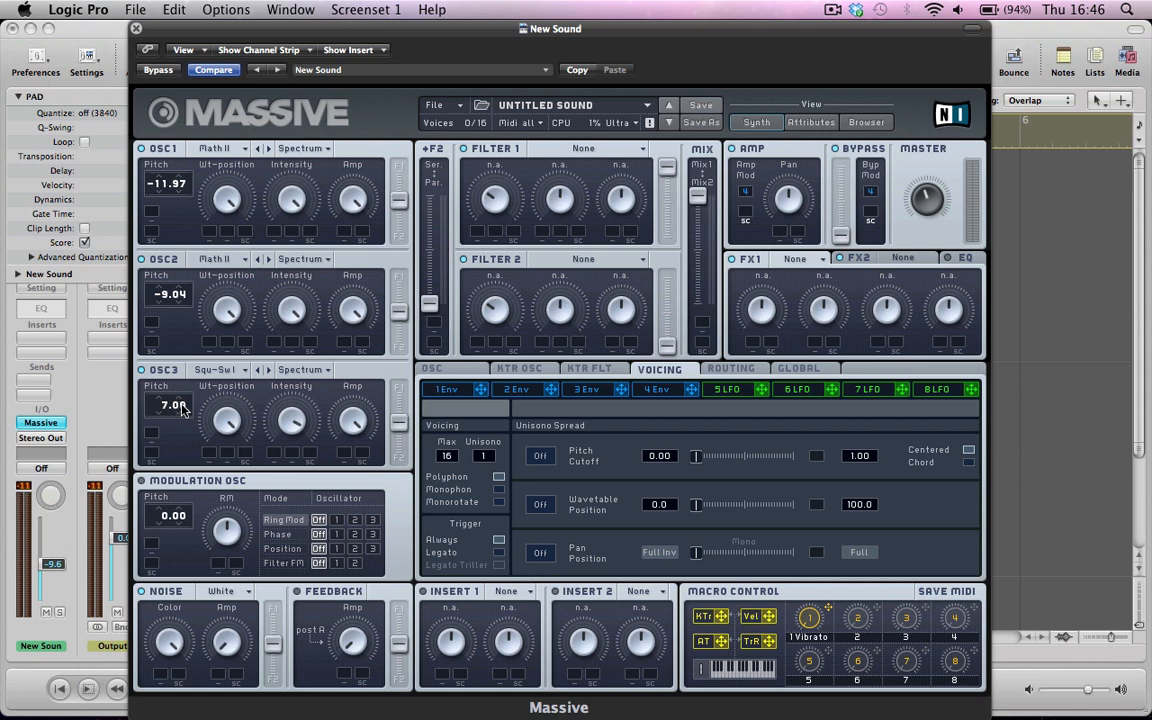
pyautogui.moveTo(172, 404); pyautogui.dragTo(172, 418)
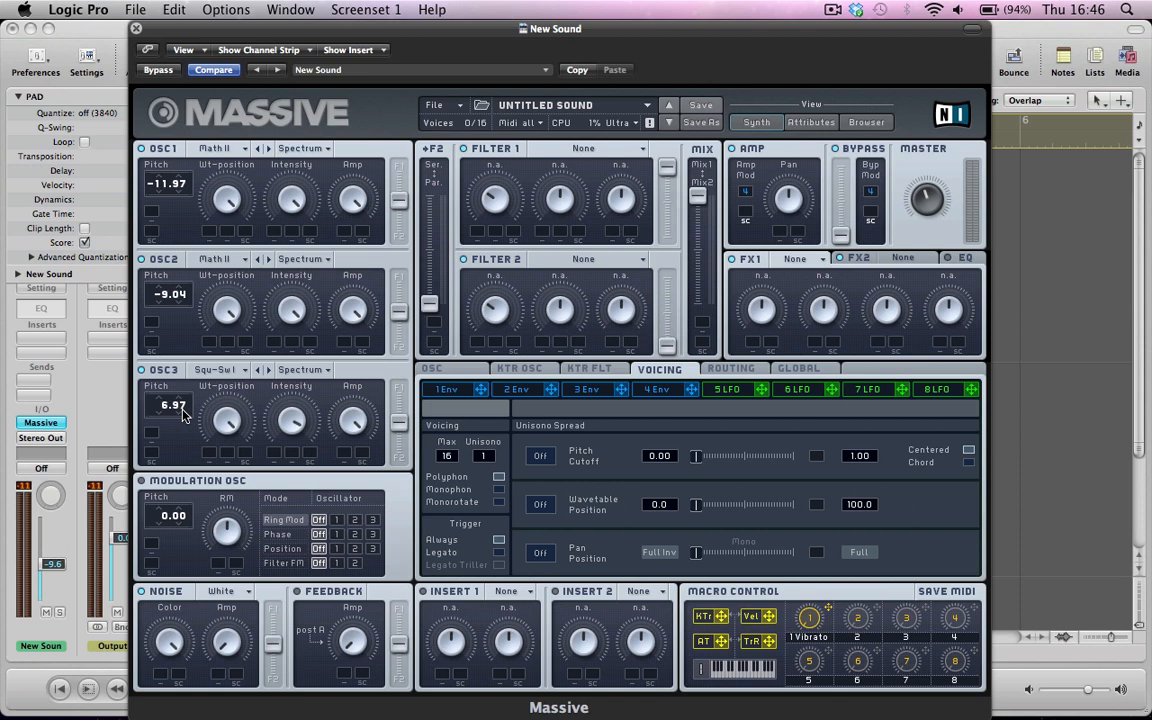
pyautogui.moveTo(170, 405); pyautogui.dragTo(170, 420)
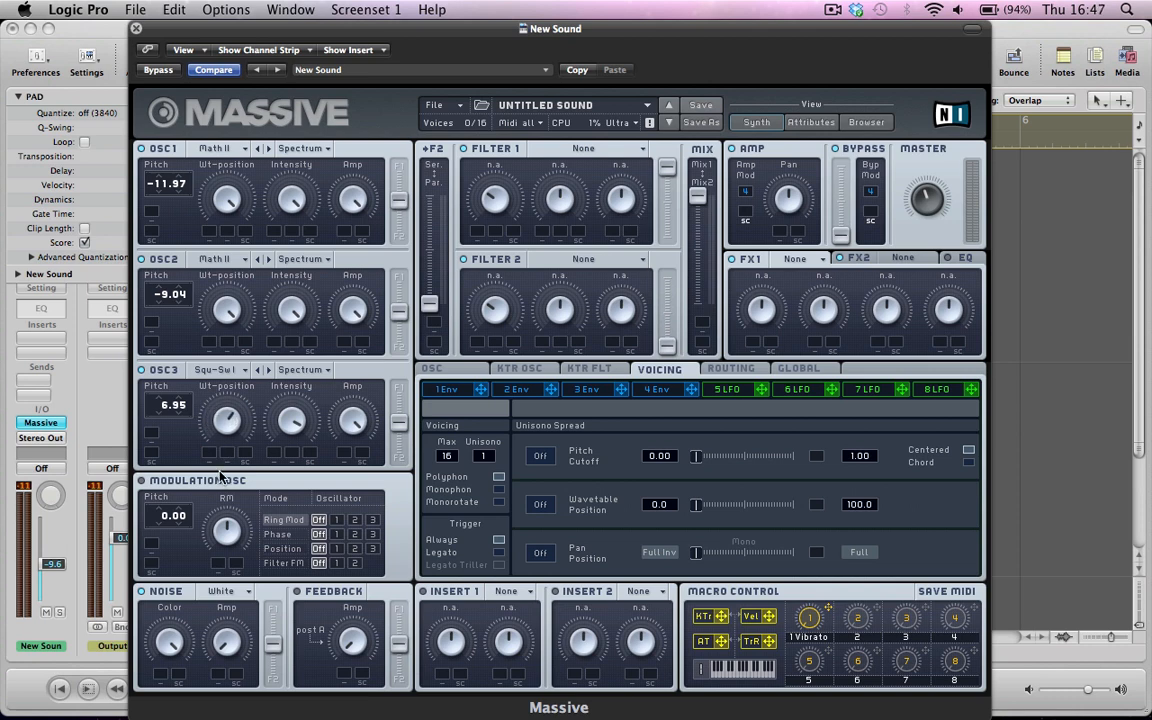
pyautogui.moveTo(297, 474)
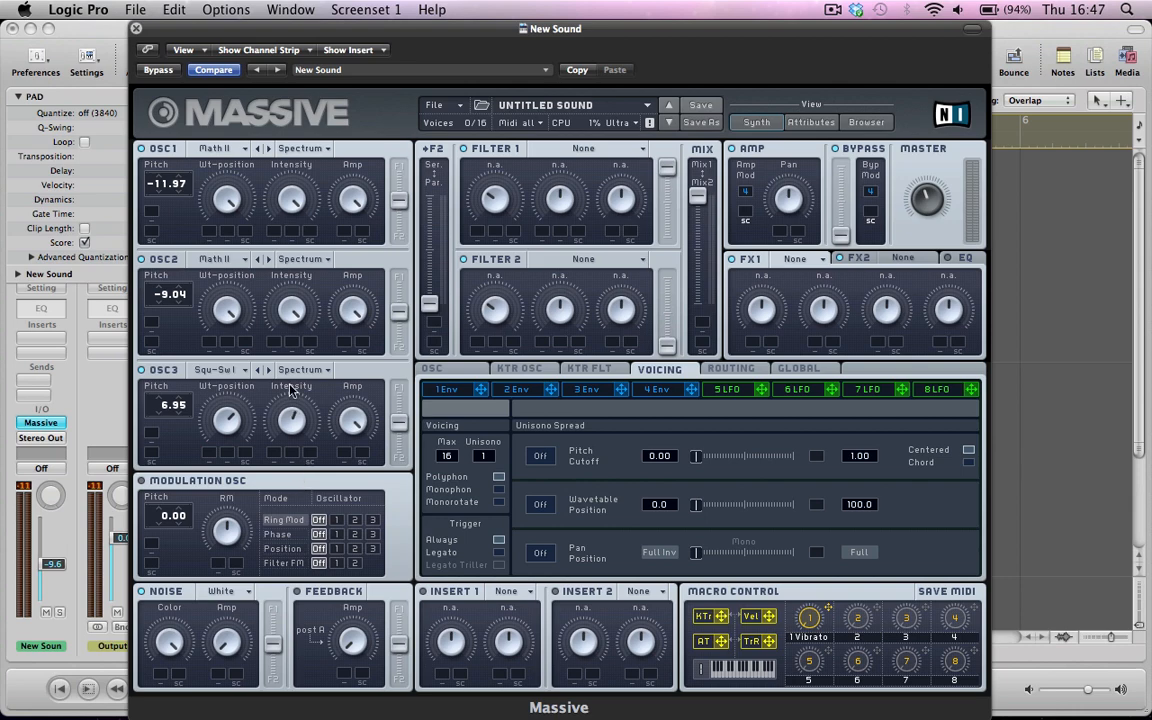
pyautogui.click(303, 370)
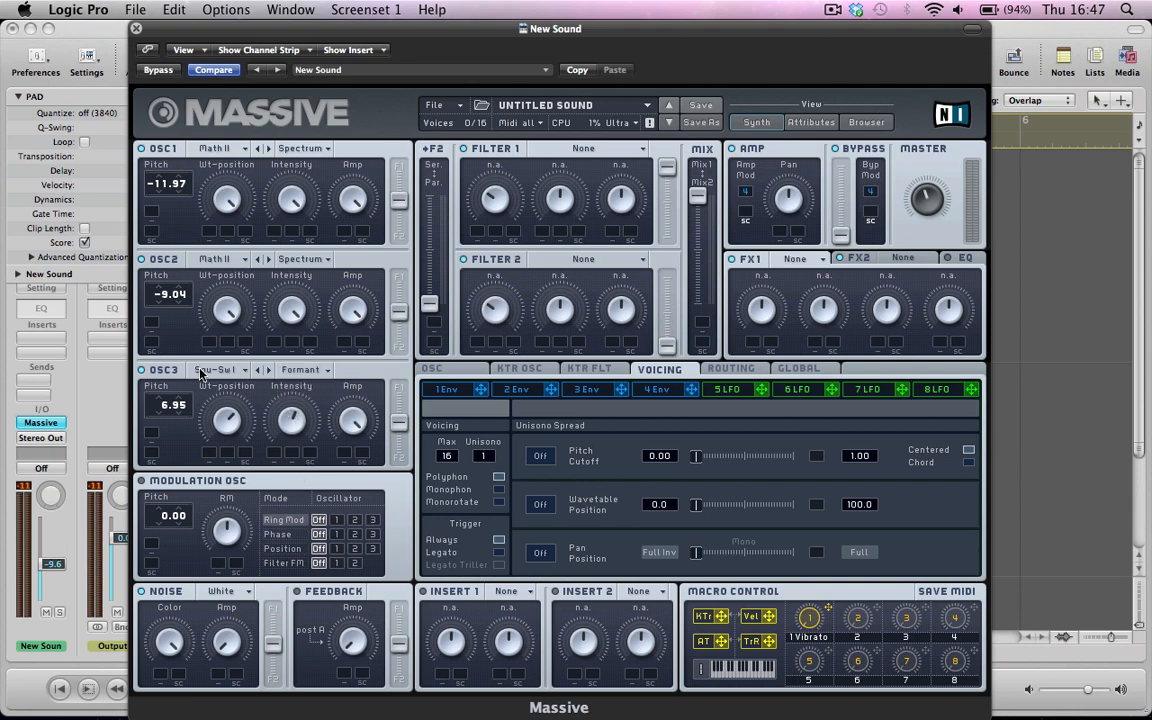
pyautogui.click(215, 370)
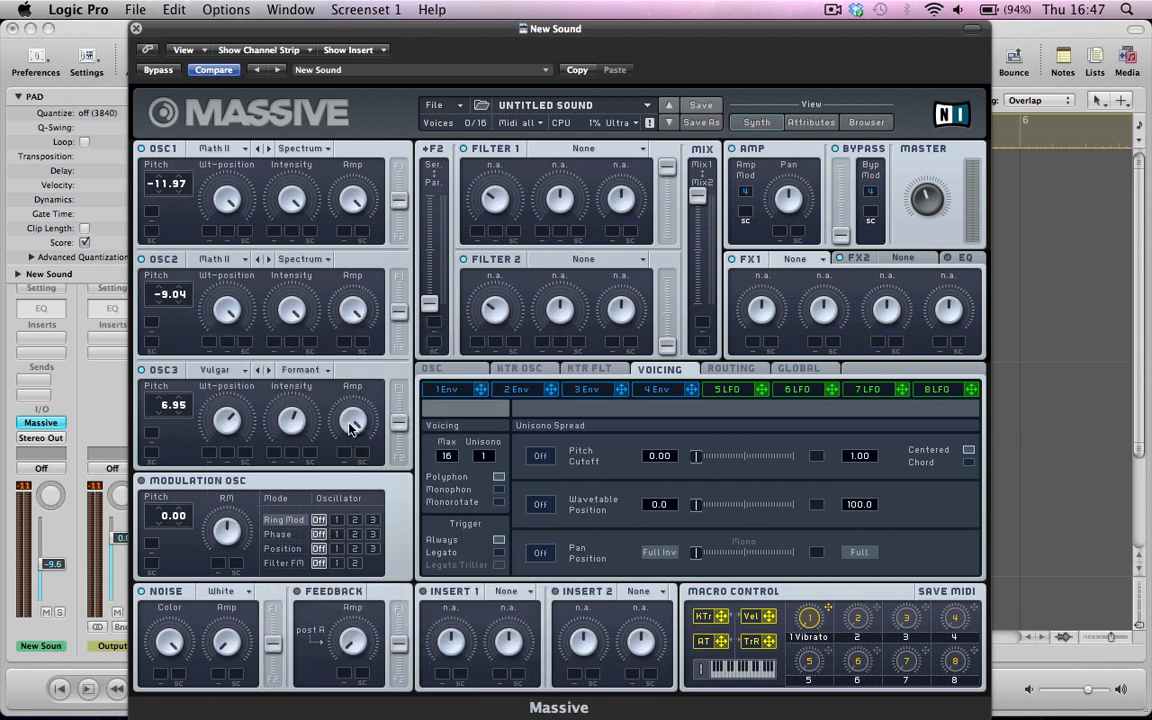
pyautogui.moveTo(375, 425)
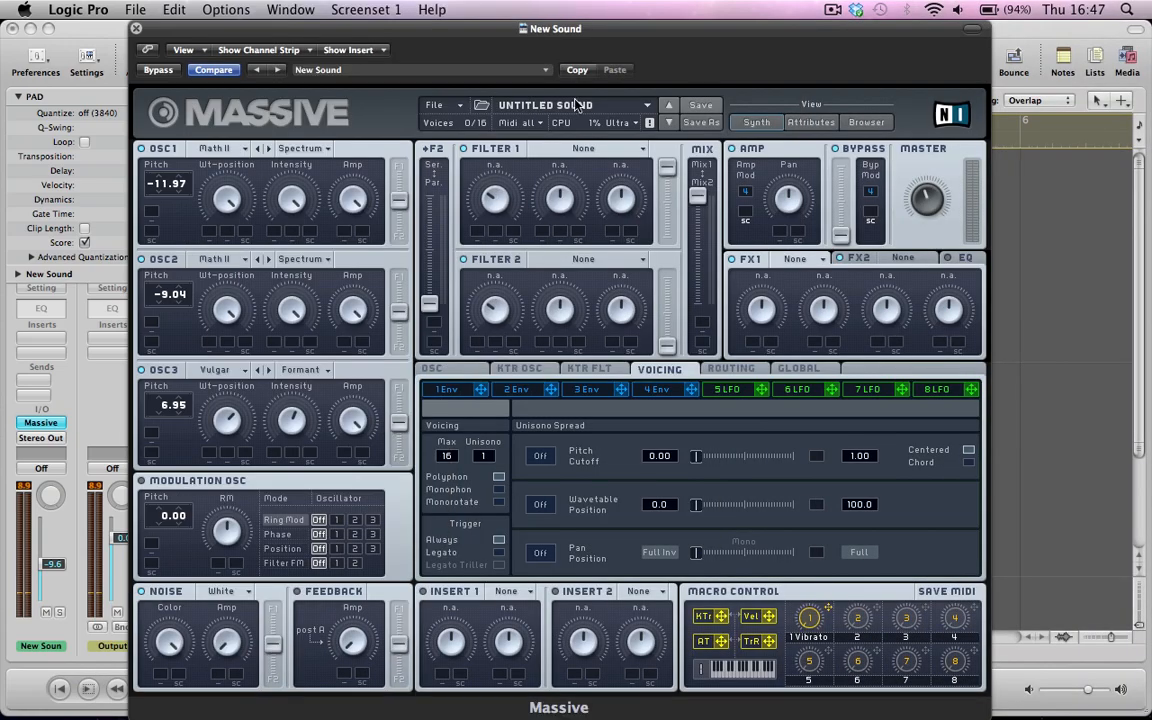
# Load Daft into the Filter 1 slot and Bandpass into Filter 2.
pyautogui.click(583, 148)
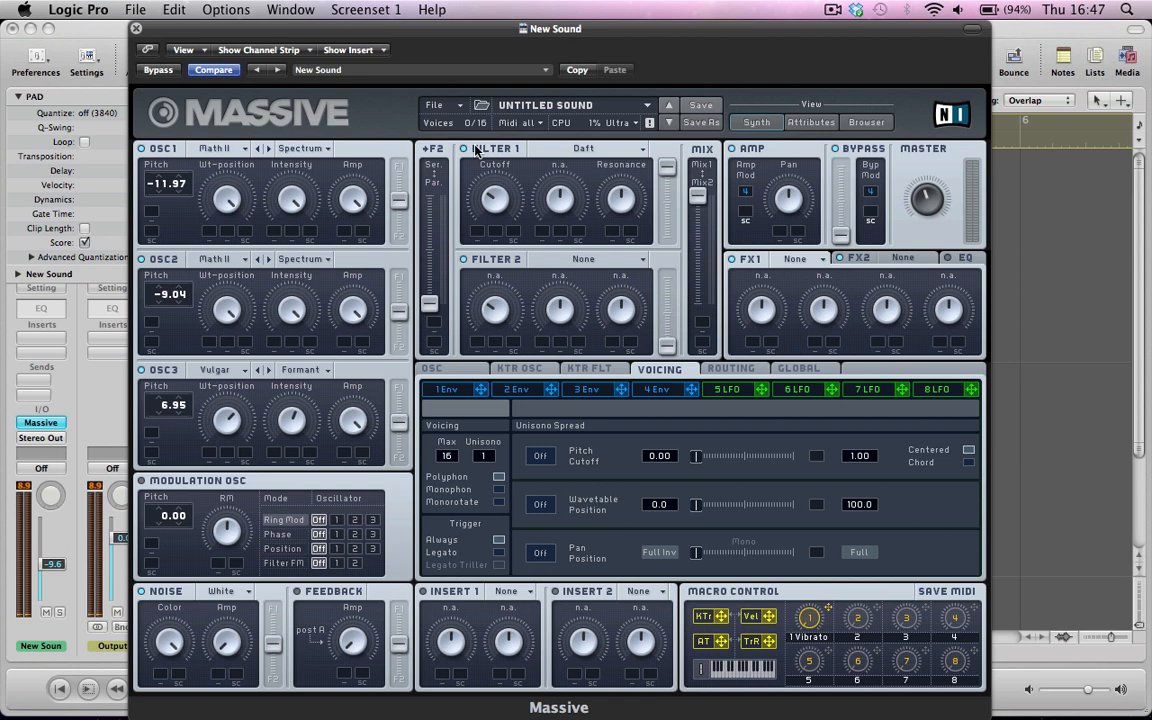
pyautogui.moveTo(496, 199)
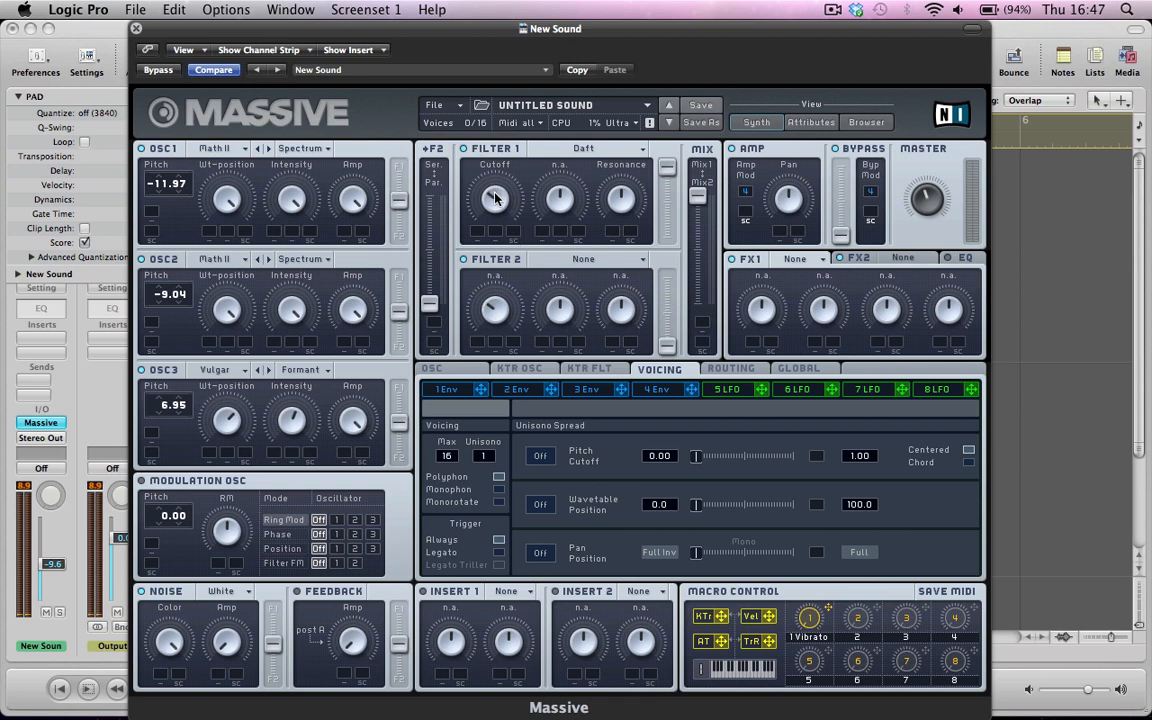
pyautogui.moveTo(648, 291)
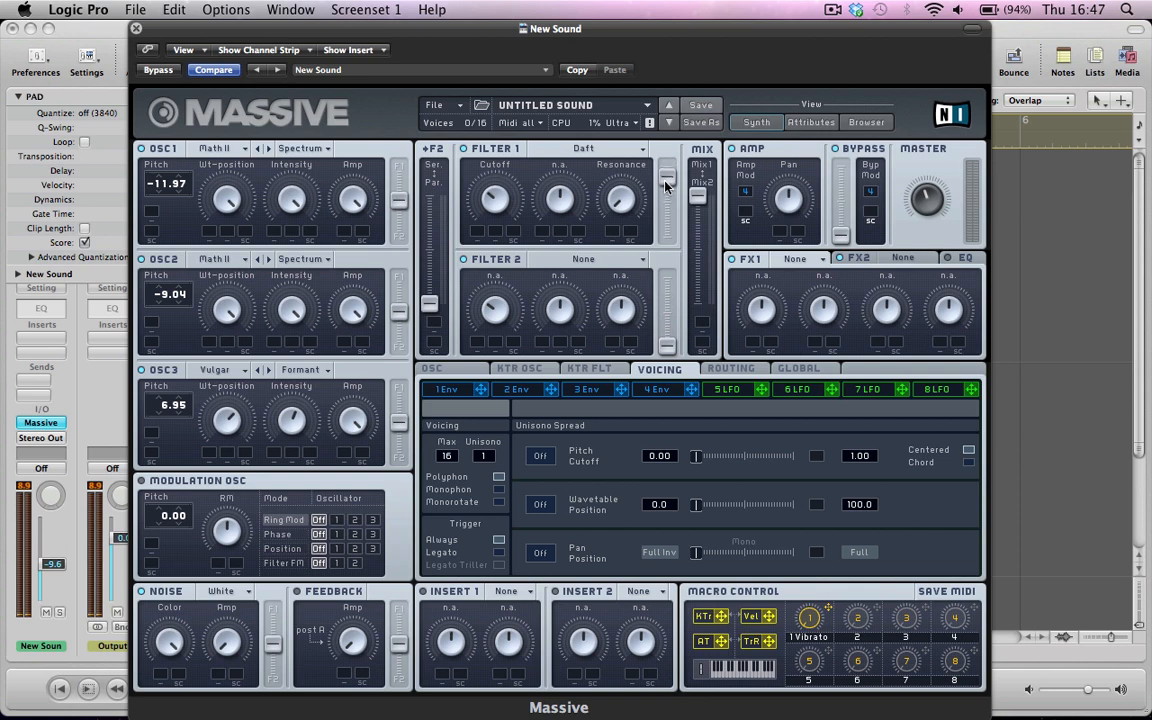
pyautogui.moveTo(595, 230)
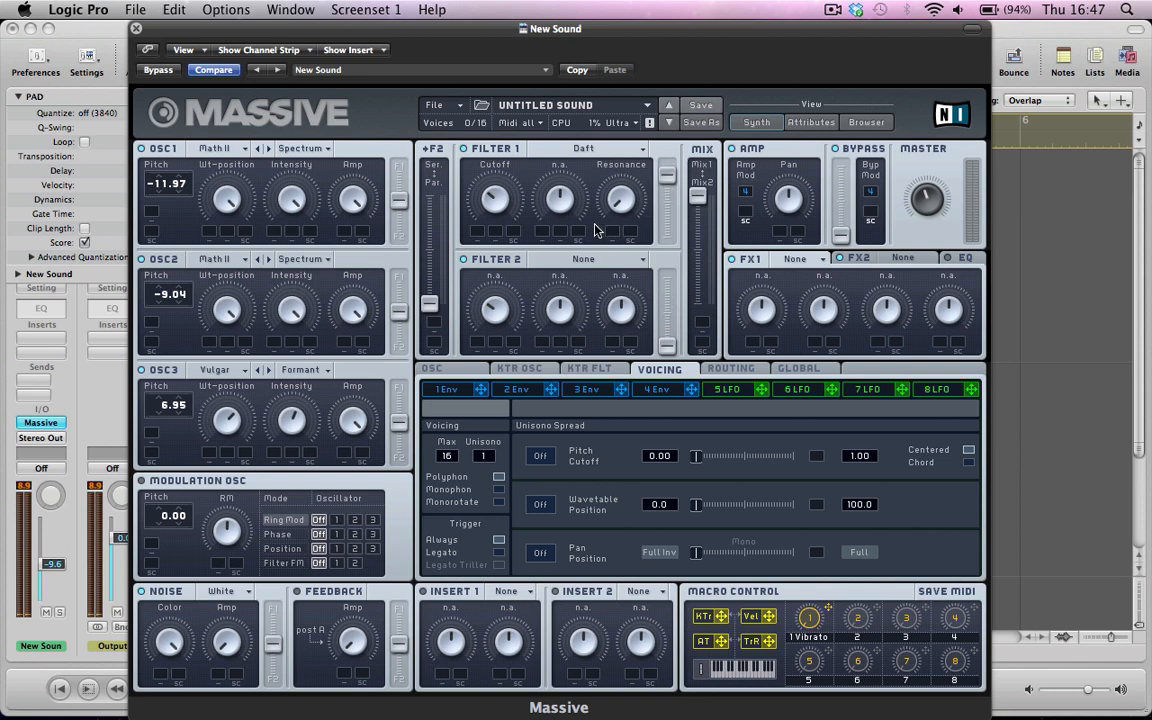
pyautogui.click(583, 259)
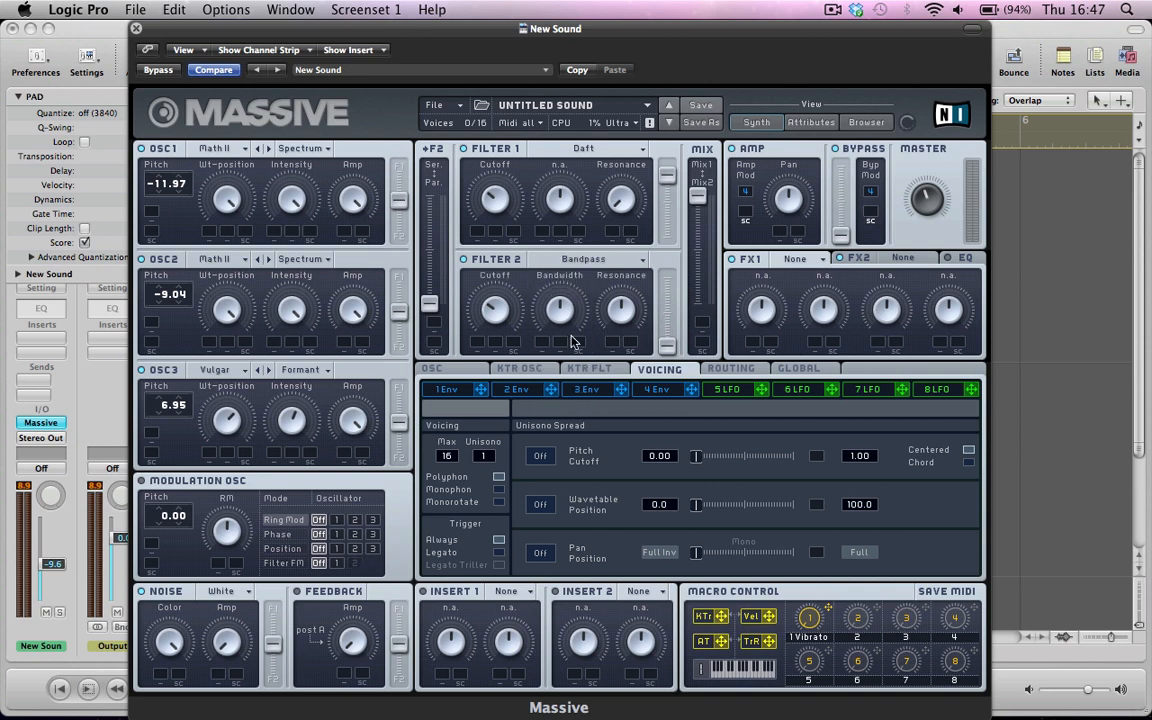
pyautogui.moveTo(486, 306)
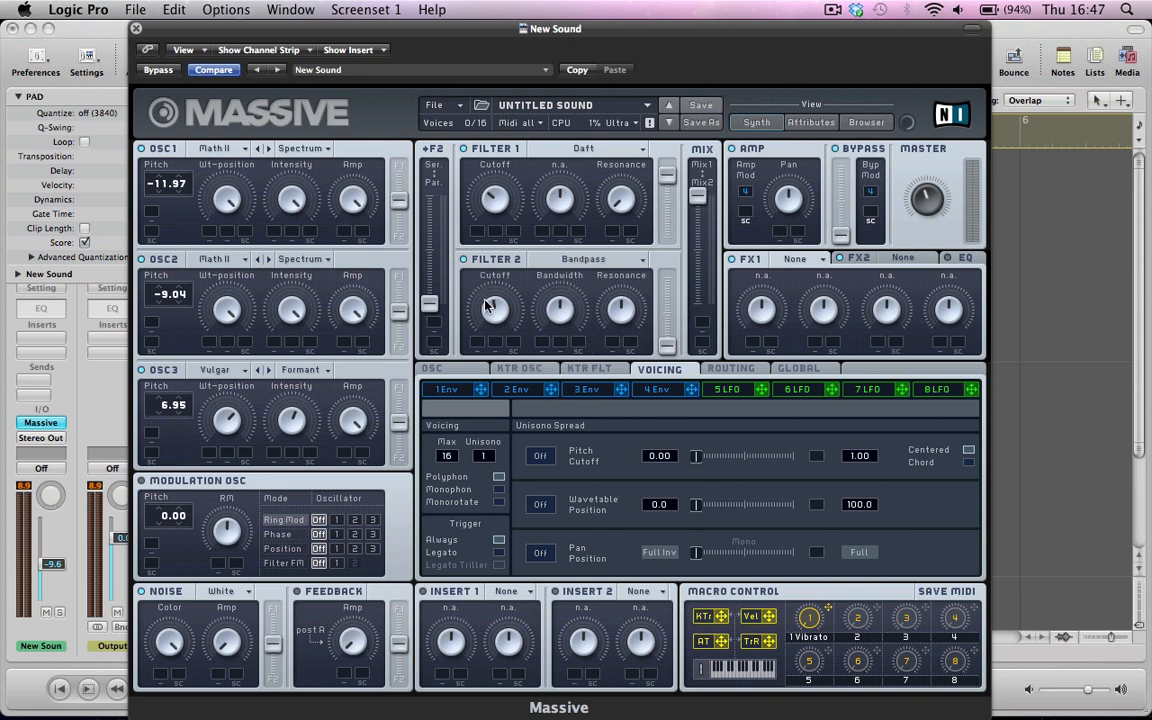
pyautogui.moveTo(605, 310)
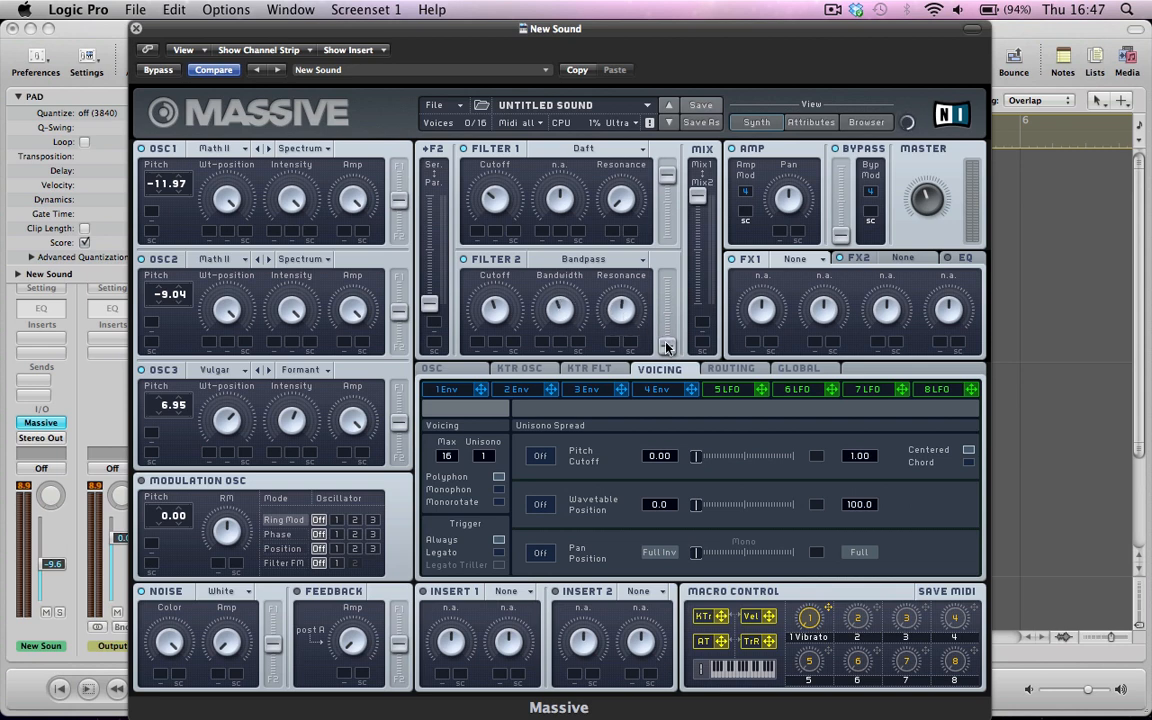
pyautogui.moveTo(718, 211)
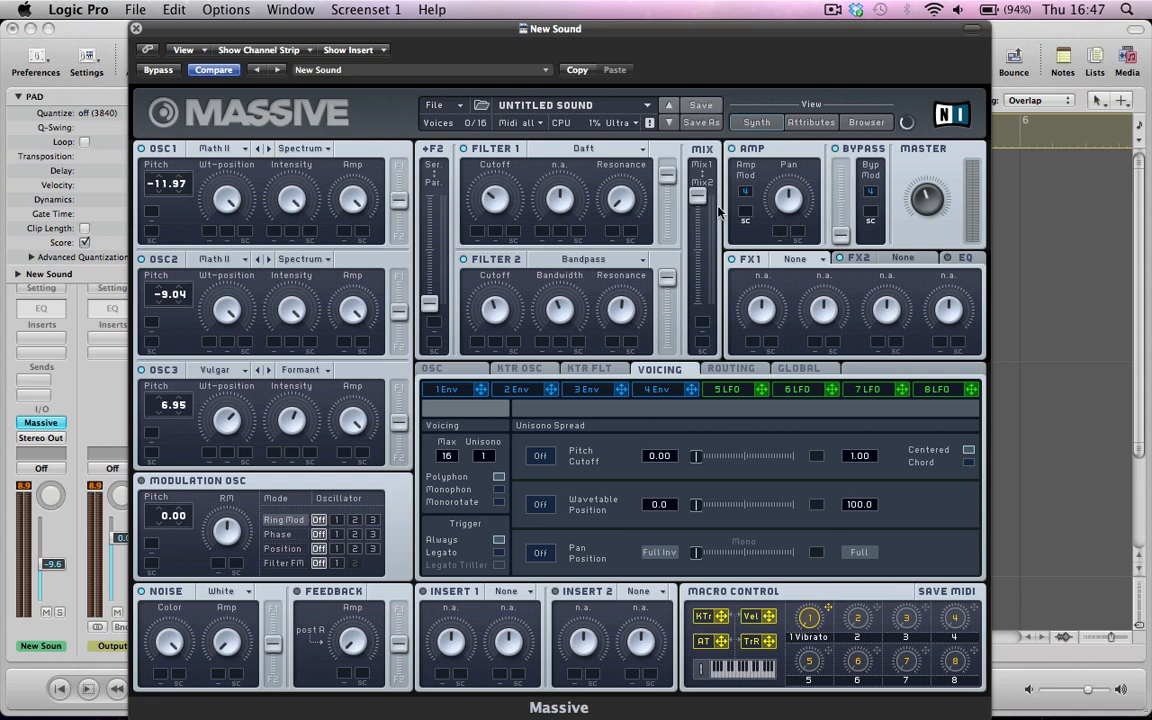
pyautogui.moveTo(697, 178)
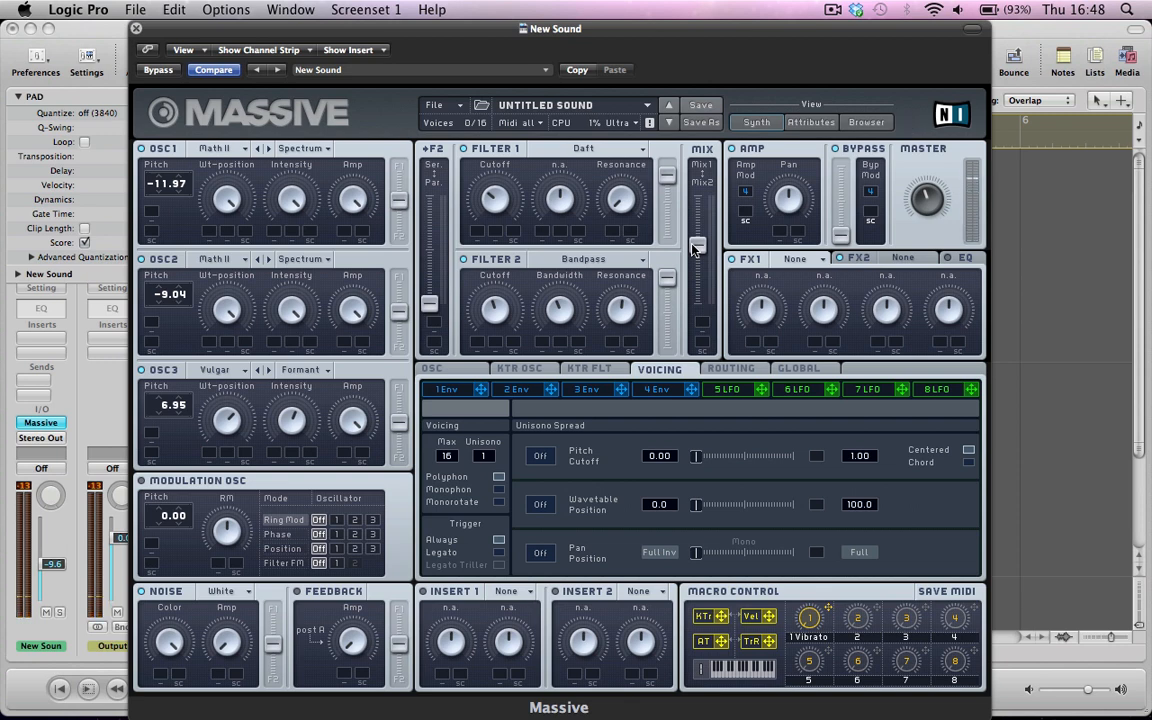
pyautogui.moveTo(432, 328)
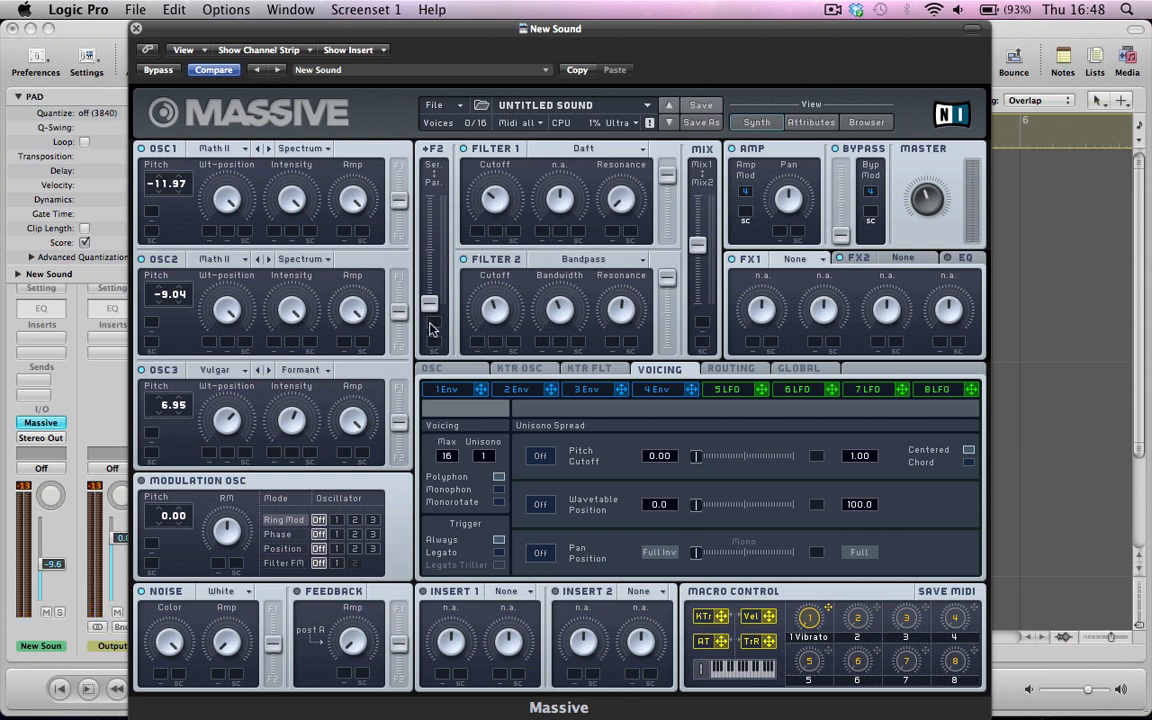
pyautogui.moveTo(735, 393)
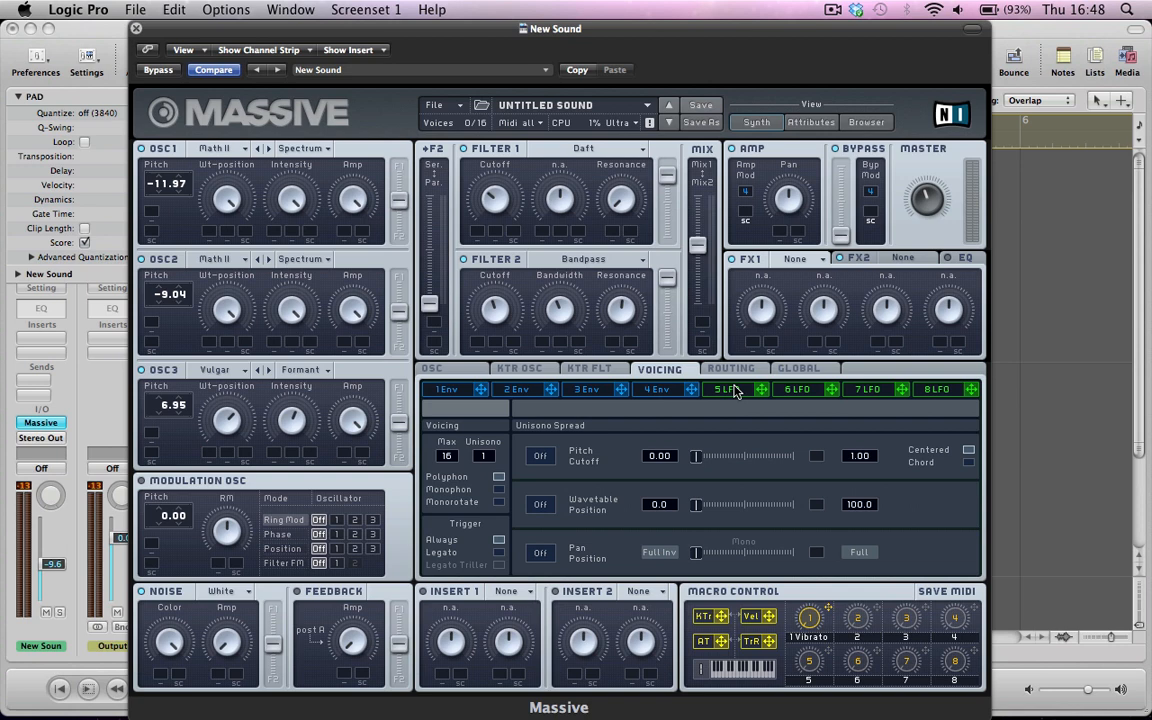
# Bring up the LFO 5 editor with its rate, crossfade curve and envelope settings.
pyautogui.click(731, 389)
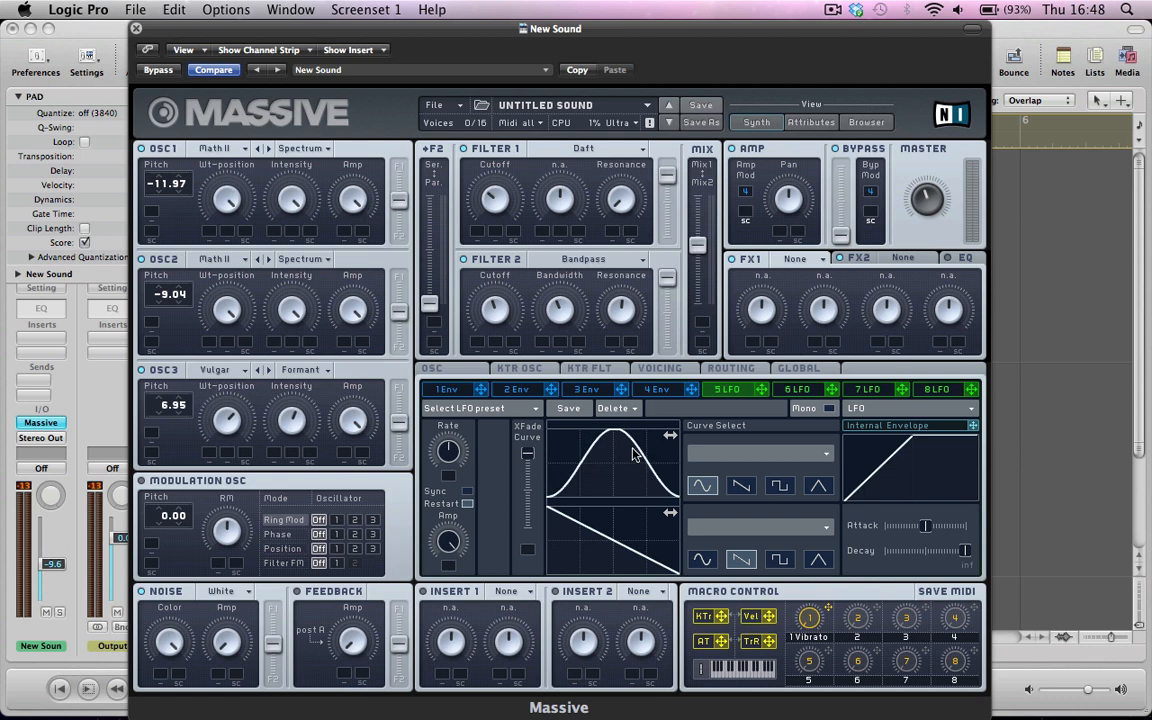
pyautogui.moveTo(668, 482)
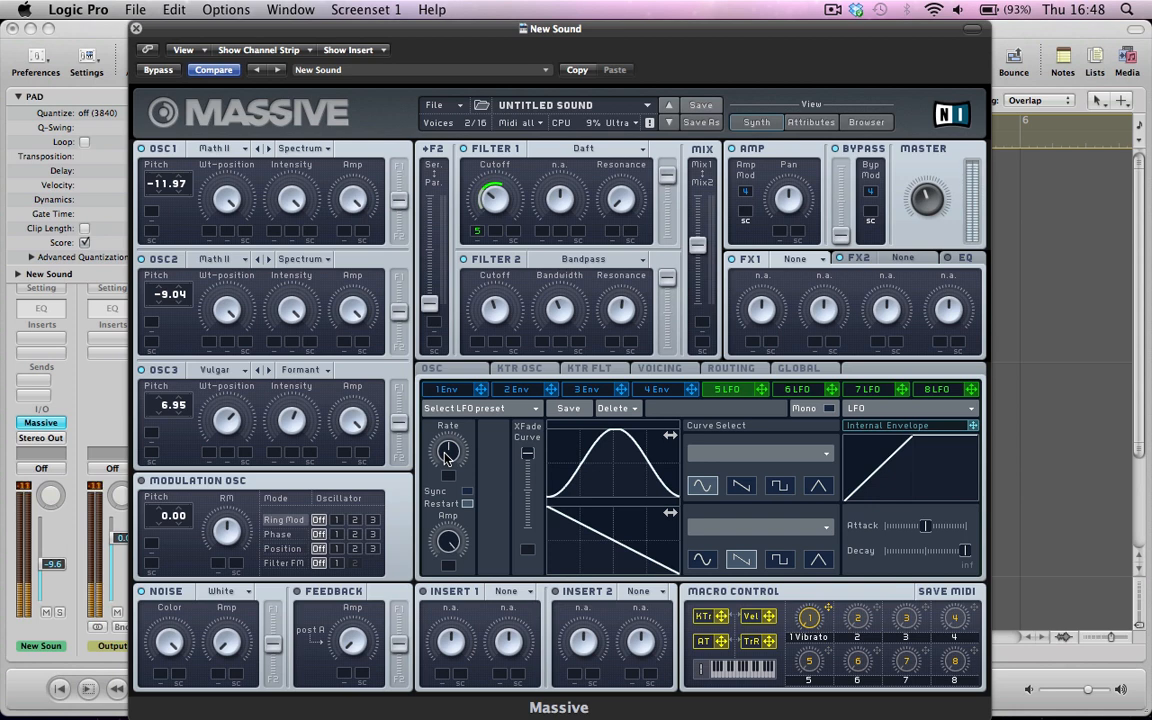
pyautogui.moveTo(444, 478)
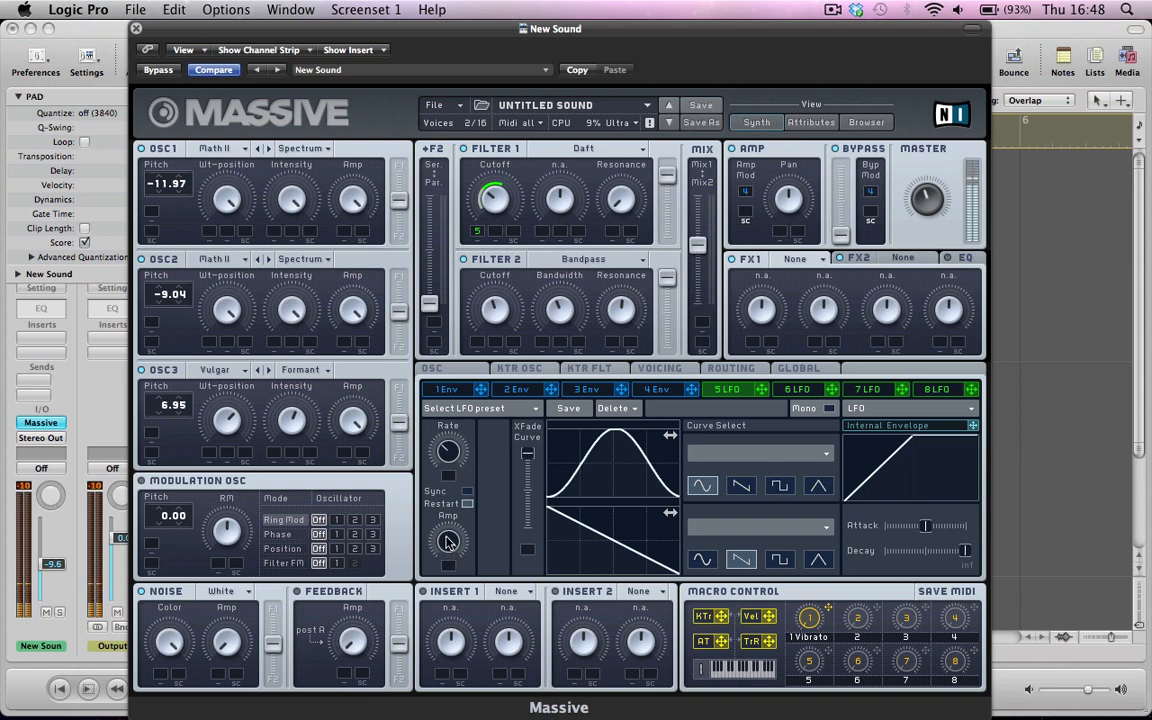
pyautogui.moveTo(447, 577)
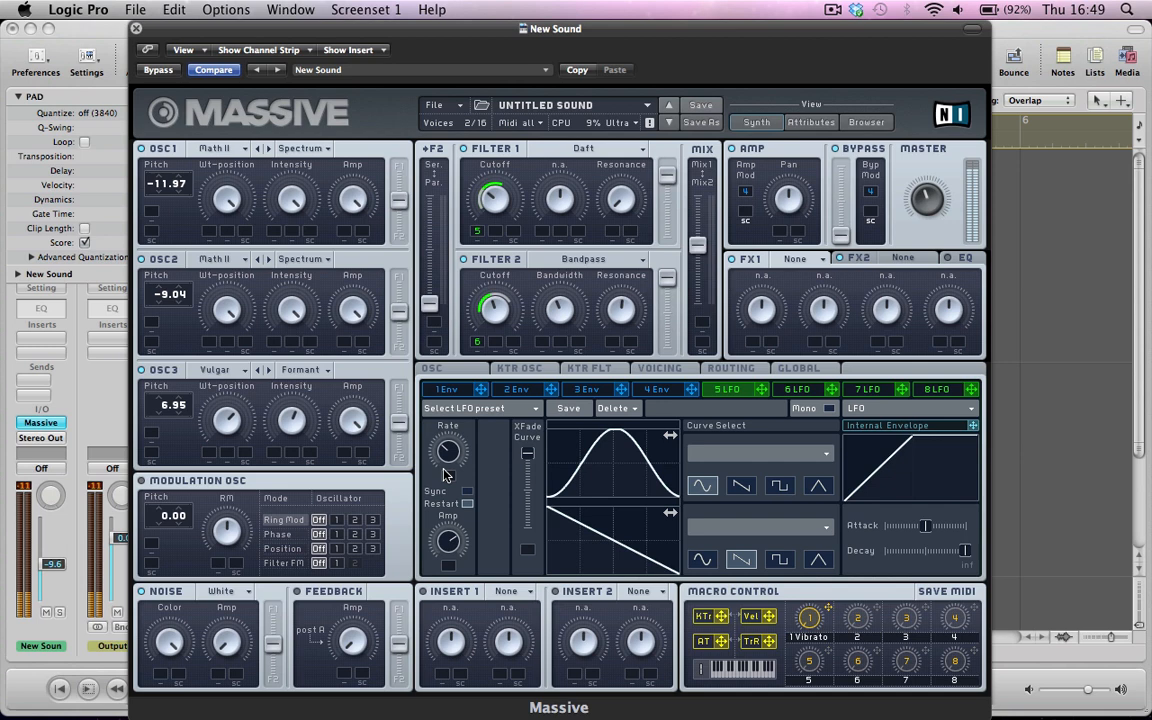
pyautogui.moveTo(430, 438)
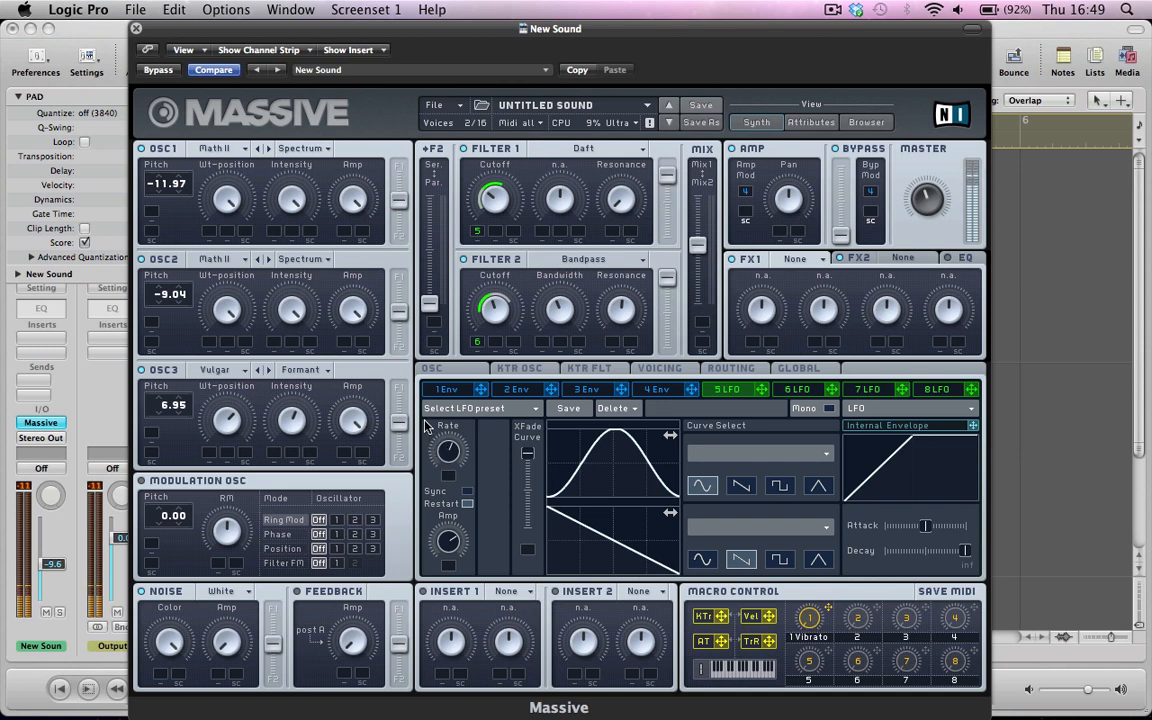
pyautogui.moveTo(441, 440)
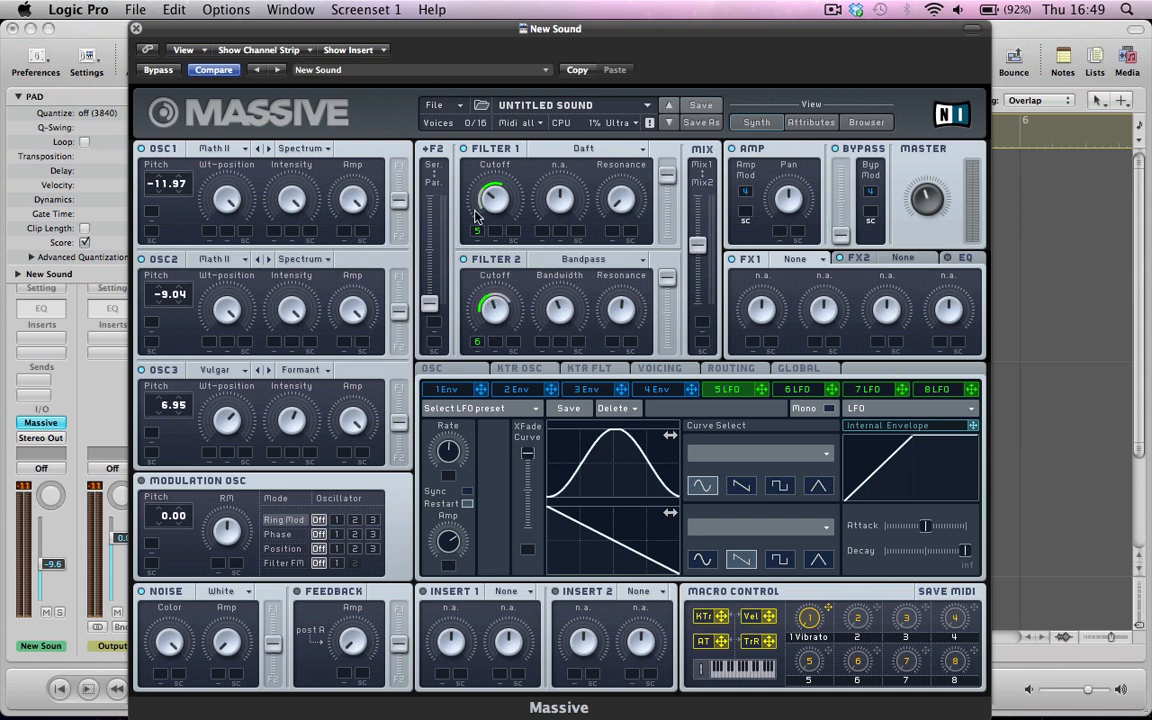
pyautogui.moveTo(467, 203)
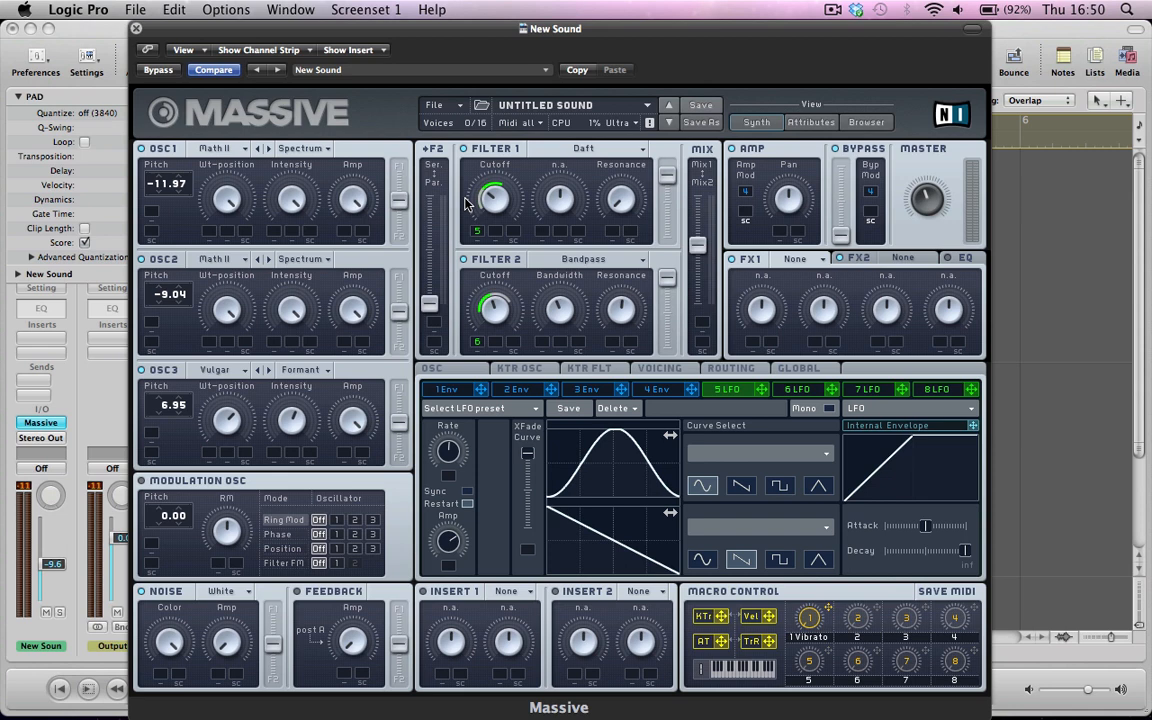
pyautogui.moveTo(282, 407)
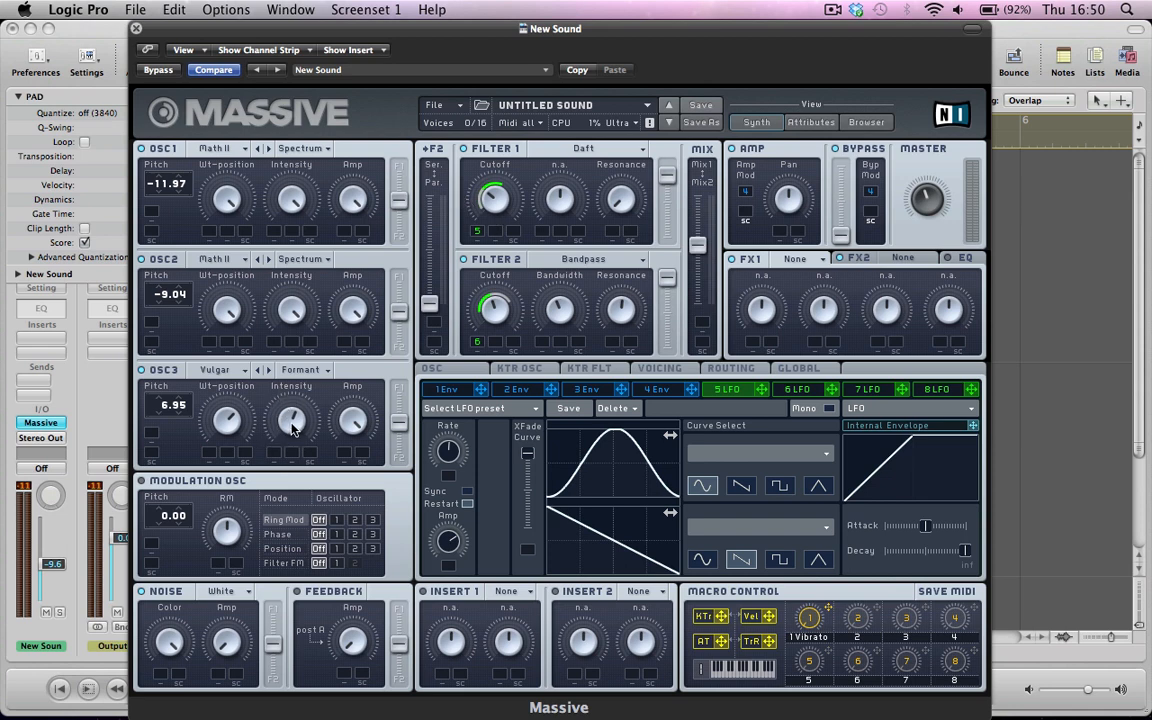
pyautogui.moveTo(288, 483)
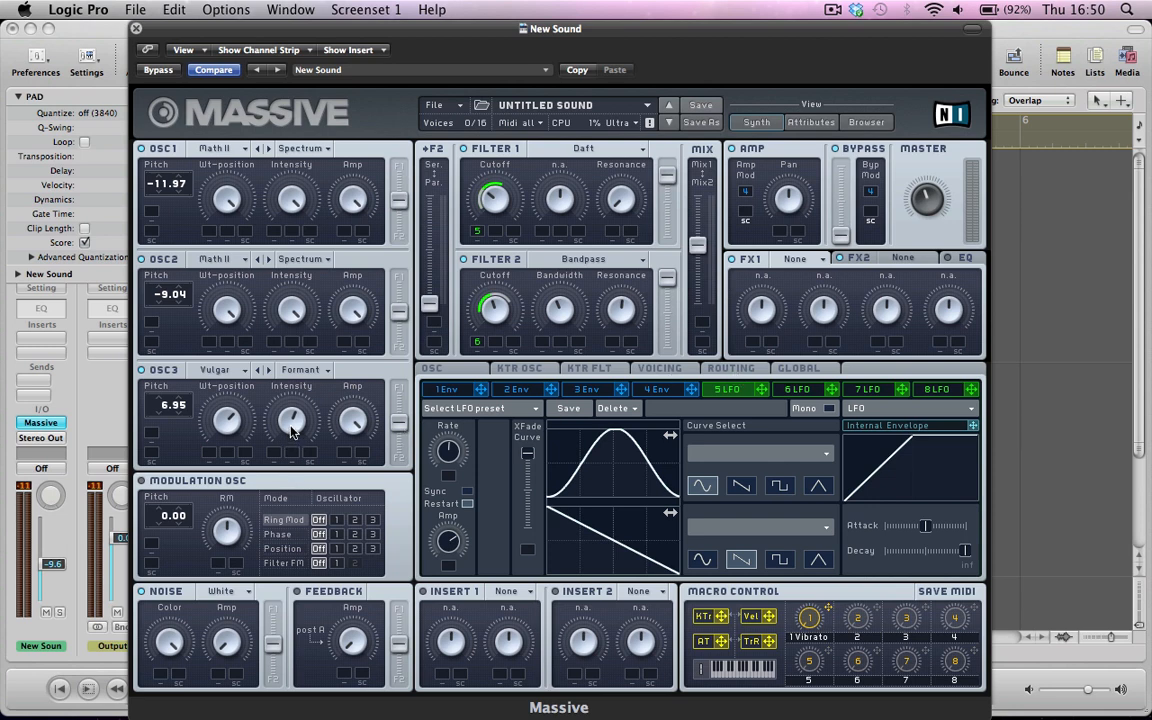
# Route LFO 6 modulation to oscillator 3's wavetable intensity.
pyautogui.click(799, 389)
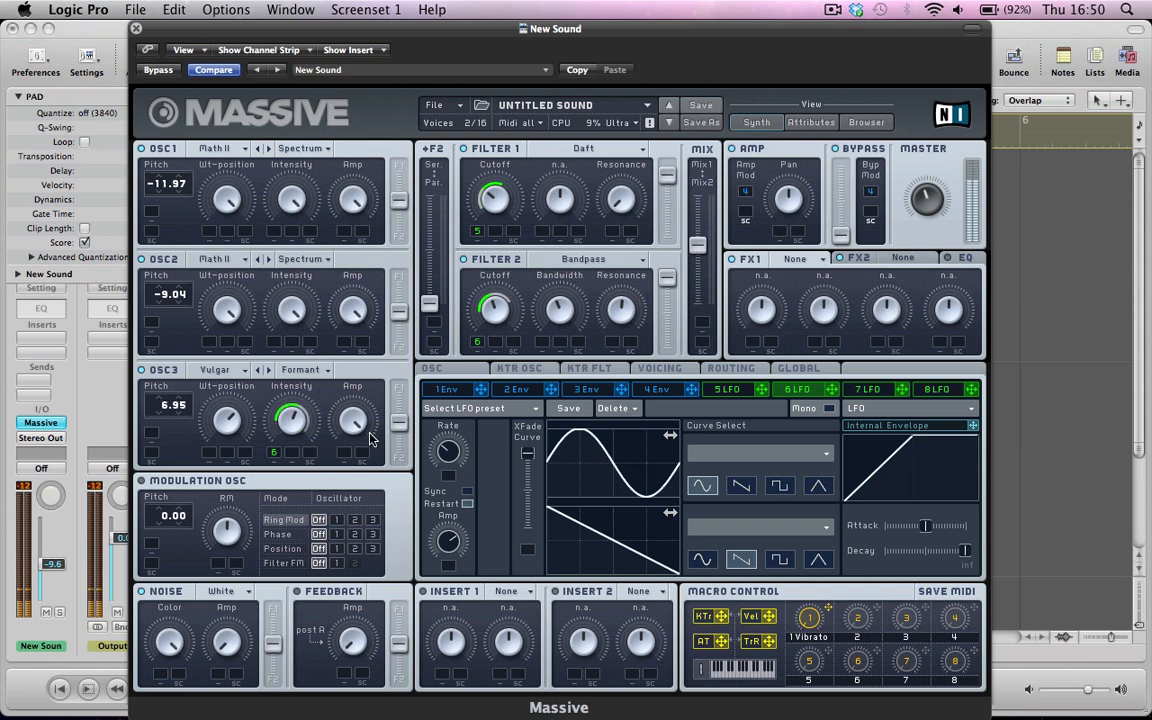
pyautogui.click(658, 368)
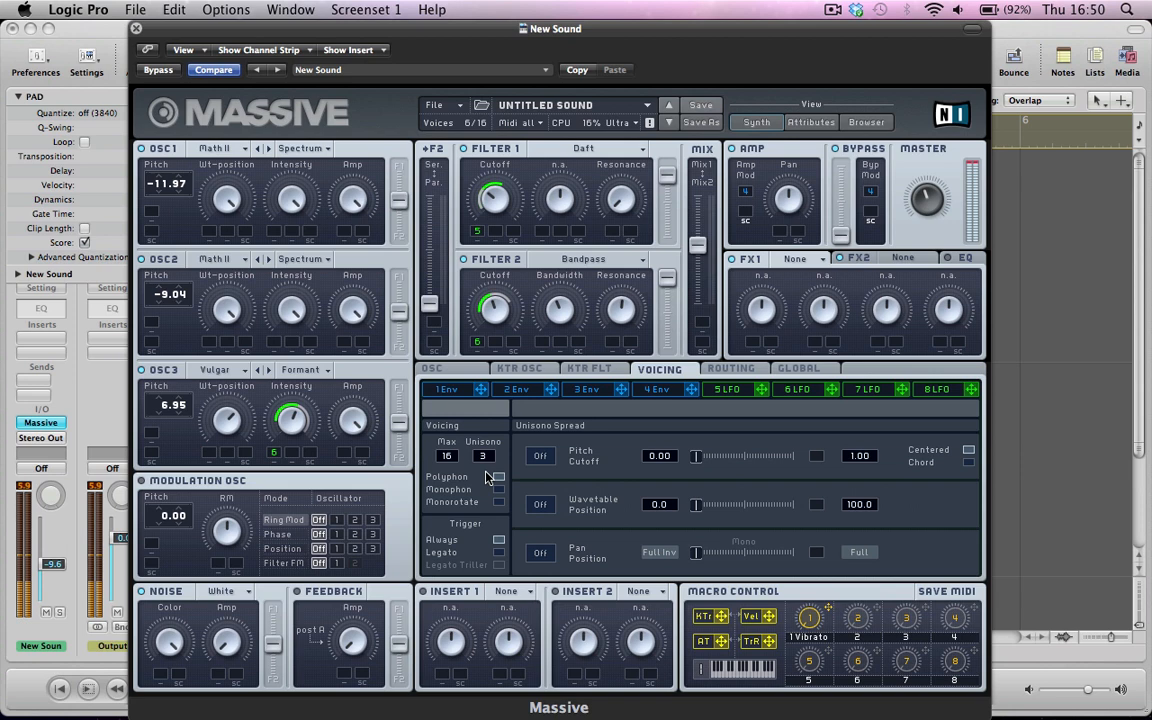
# Switch on pitch and pan position spread for the three unison voices.
pyautogui.click(540, 552)
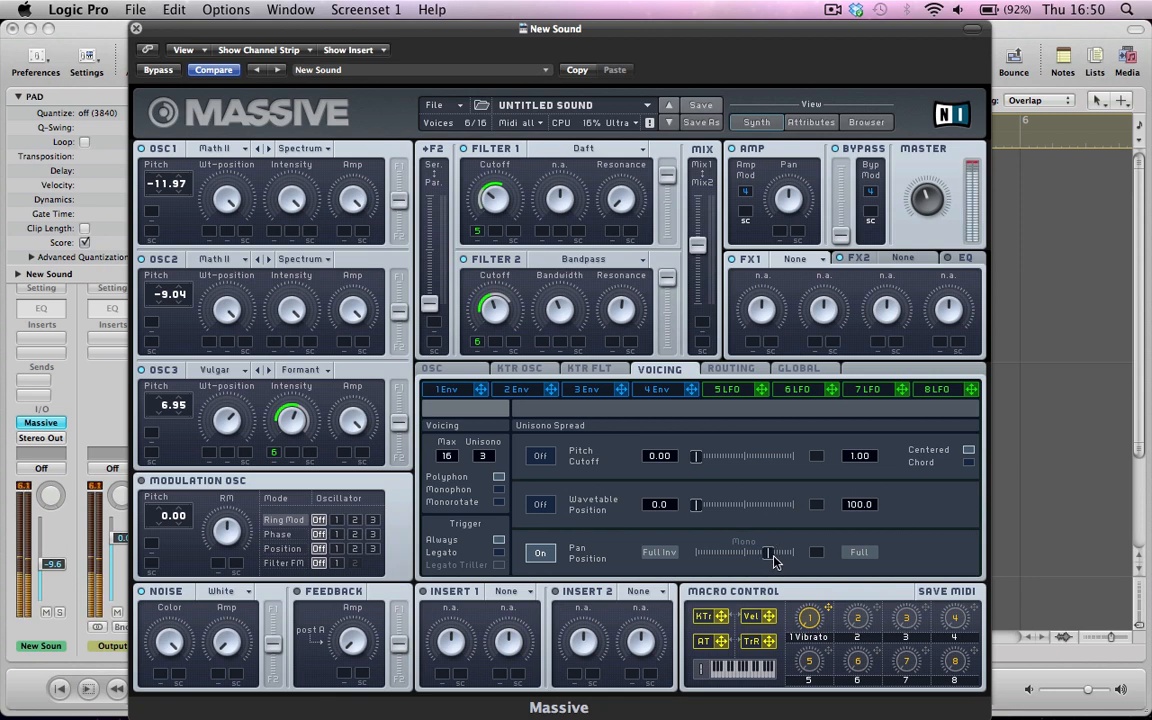
pyautogui.click(540, 455)
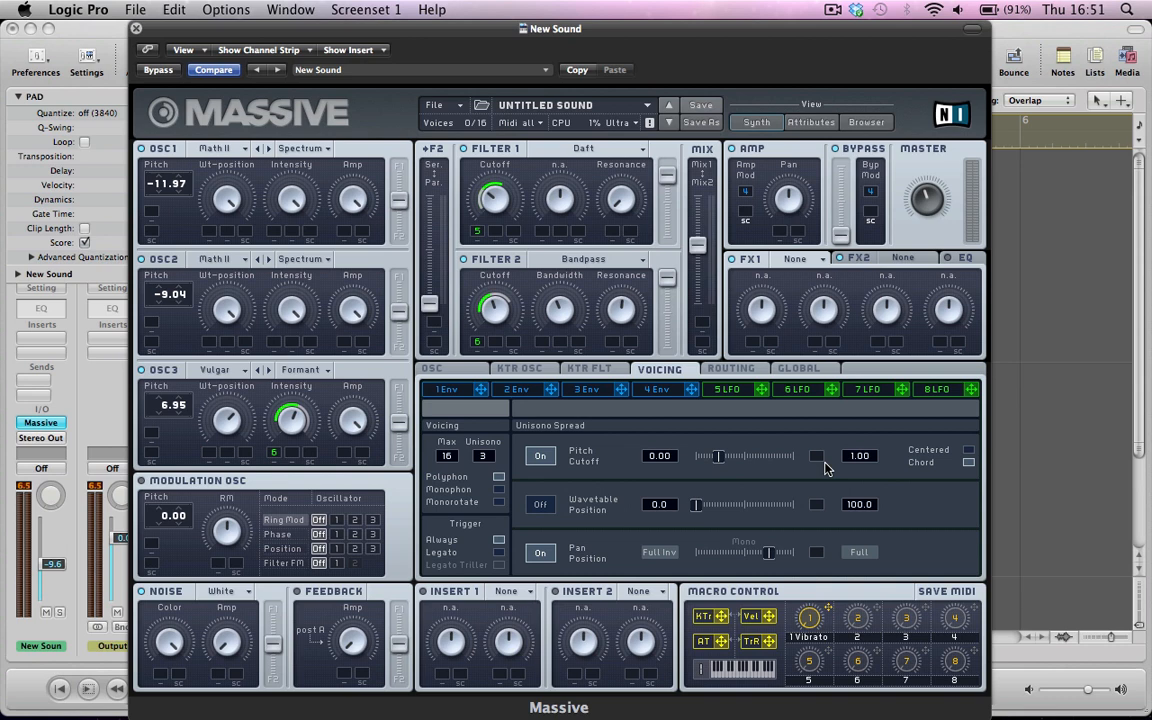
pyautogui.moveTo(742, 460)
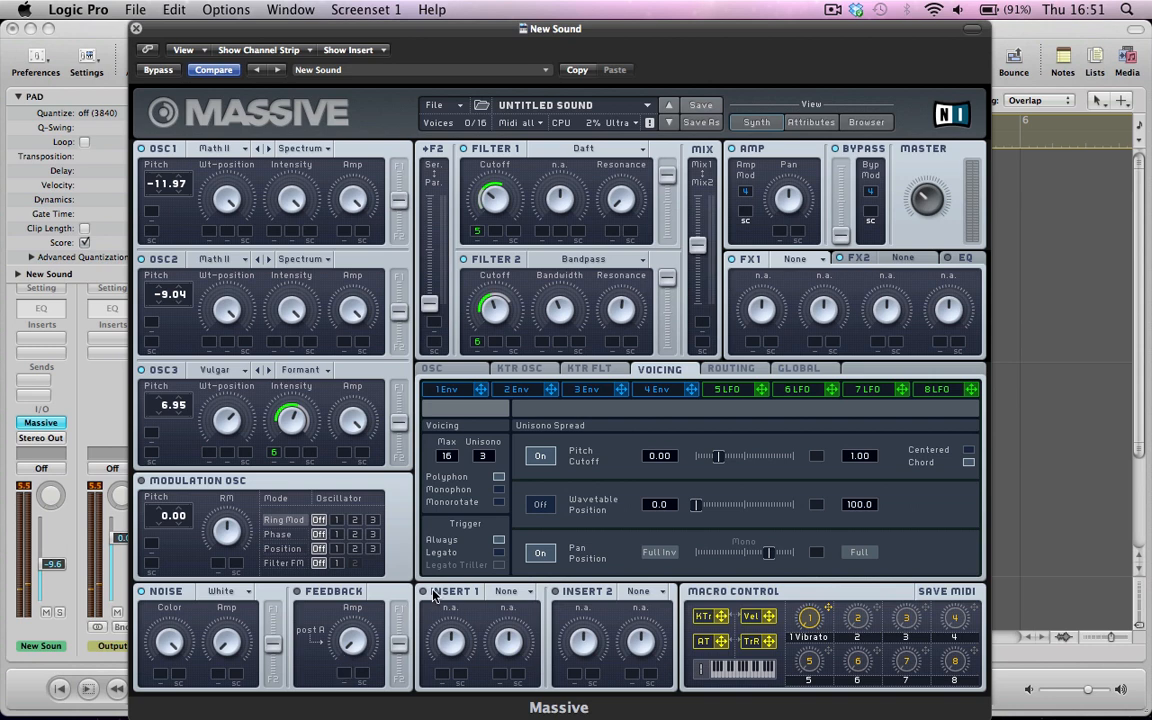
pyautogui.moveTo(426, 597)
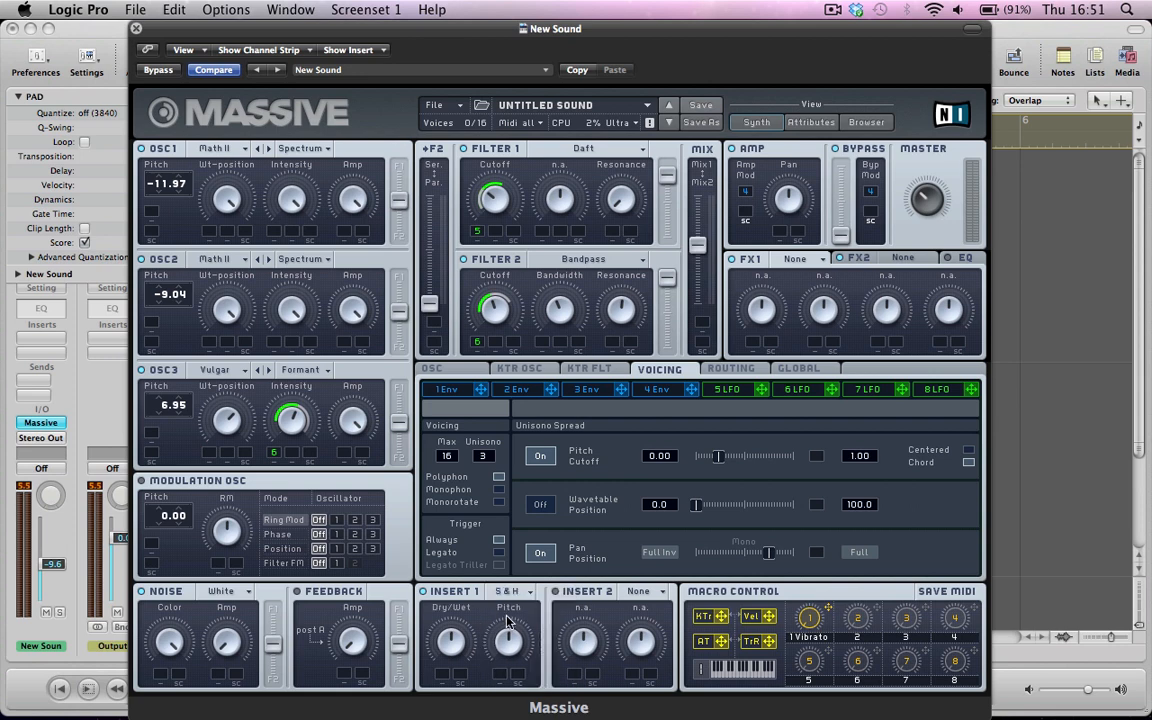
pyautogui.moveTo(504, 617)
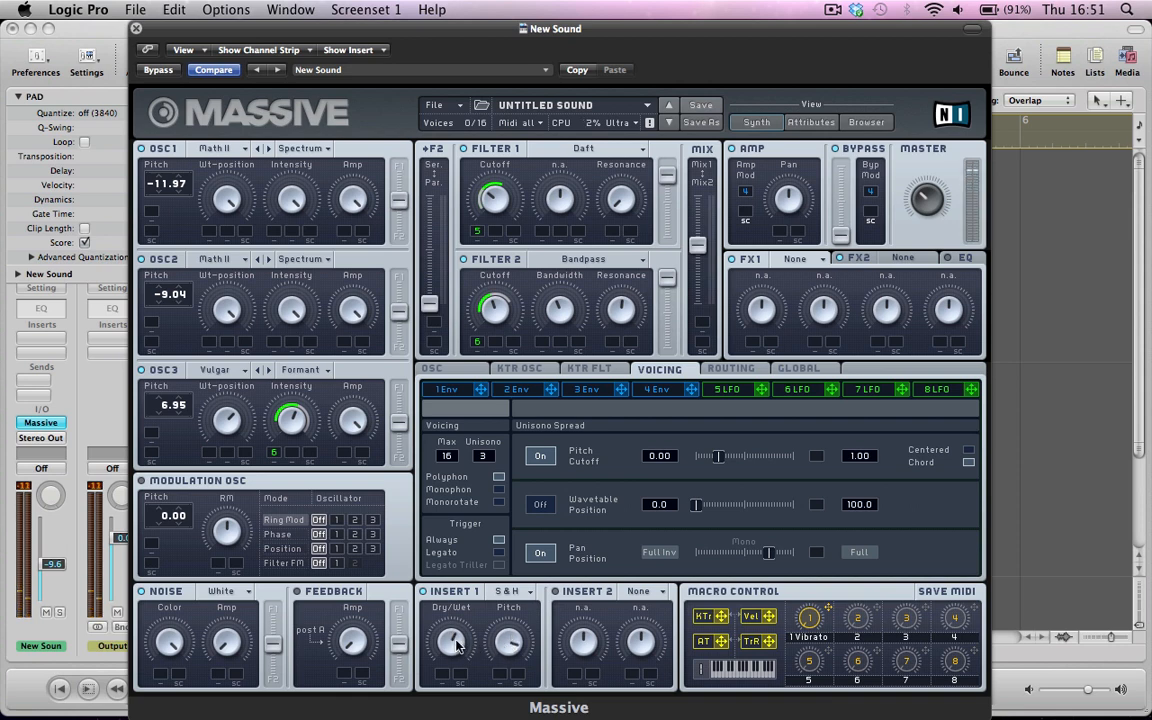
pyautogui.moveTo(499, 655)
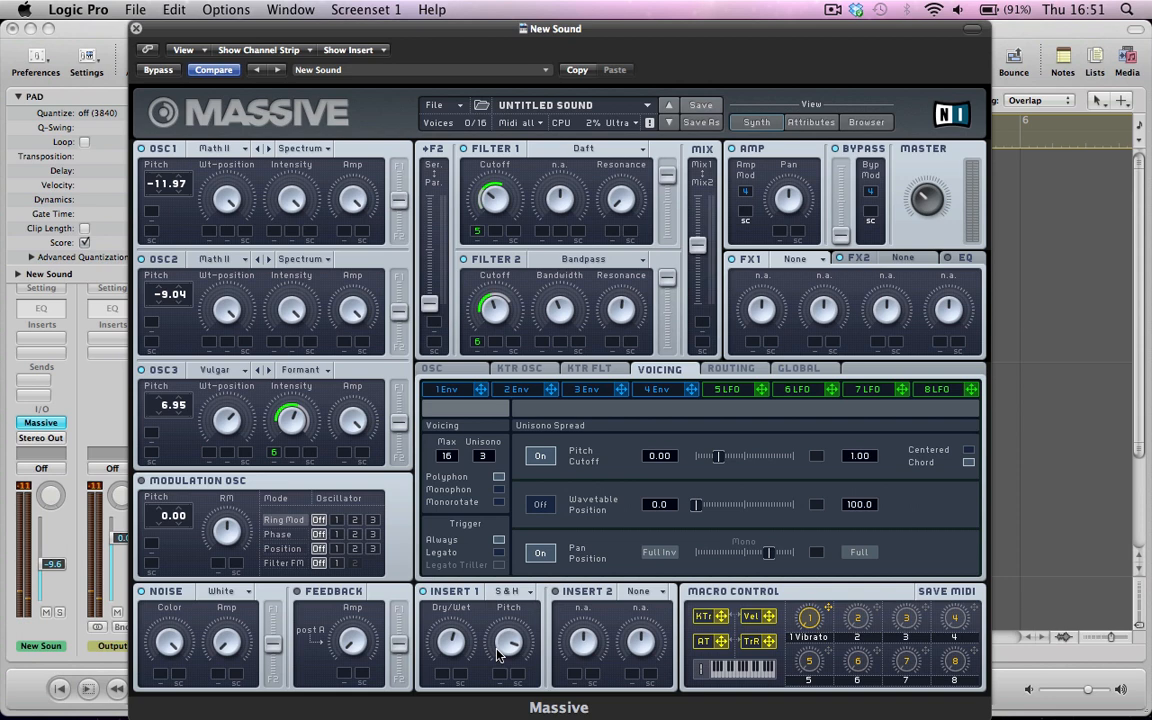
pyautogui.moveTo(503, 648)
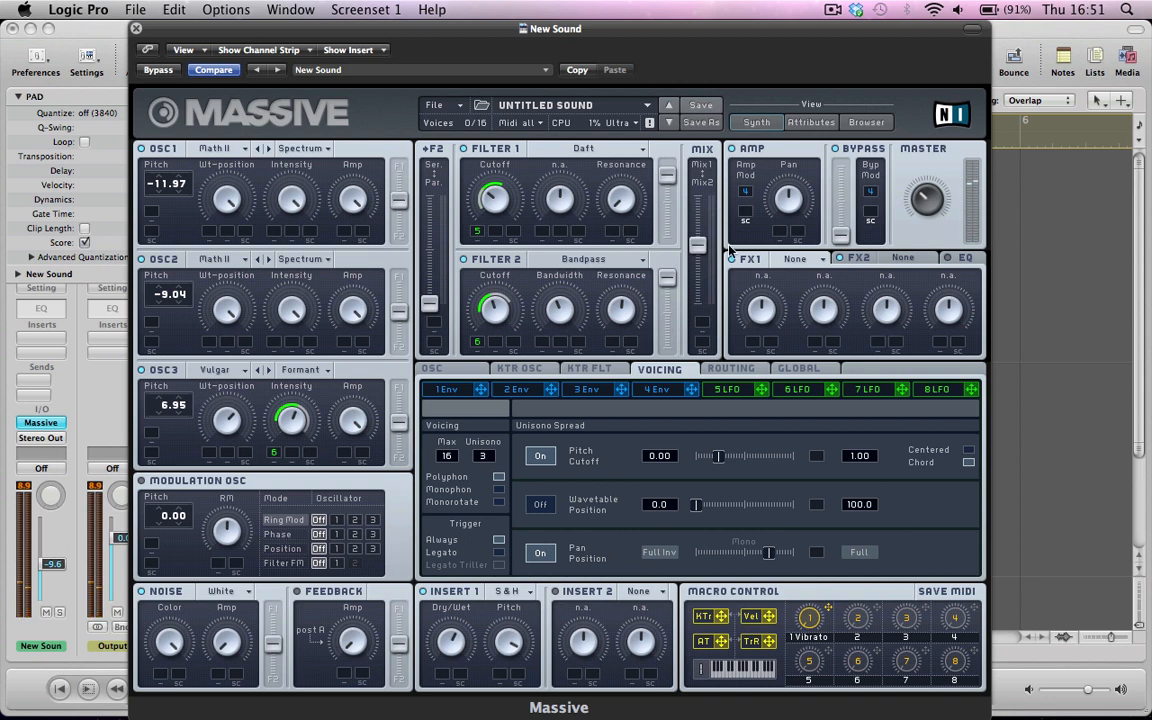
# Load Reverb into FX slot 1 and Phaser into slot 2, then show the EQ.
pyautogui.click(794, 259)
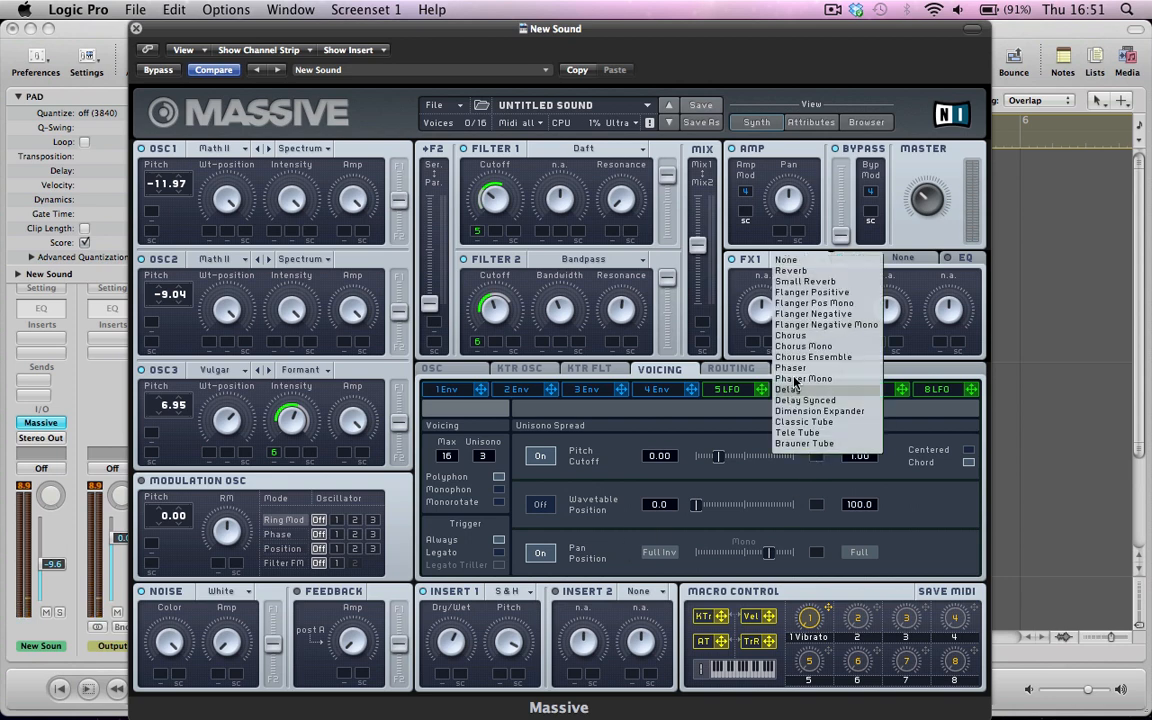
pyautogui.click(791, 270)
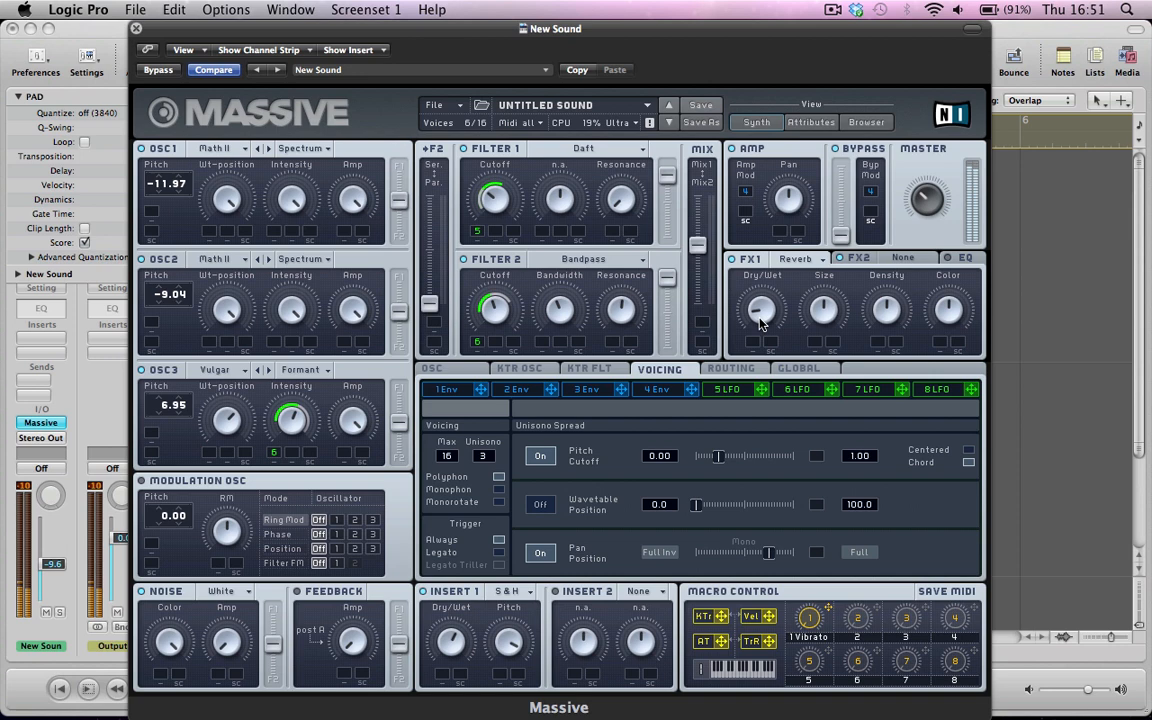
pyautogui.moveTo(780, 312)
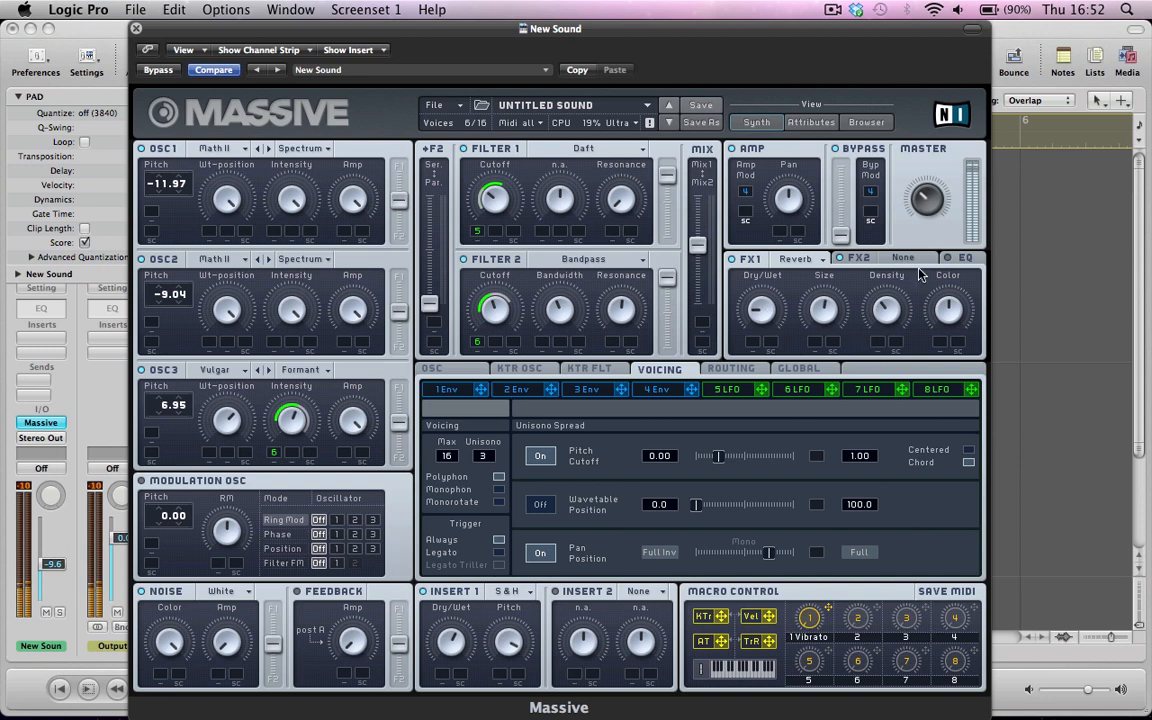
pyautogui.click(905, 258)
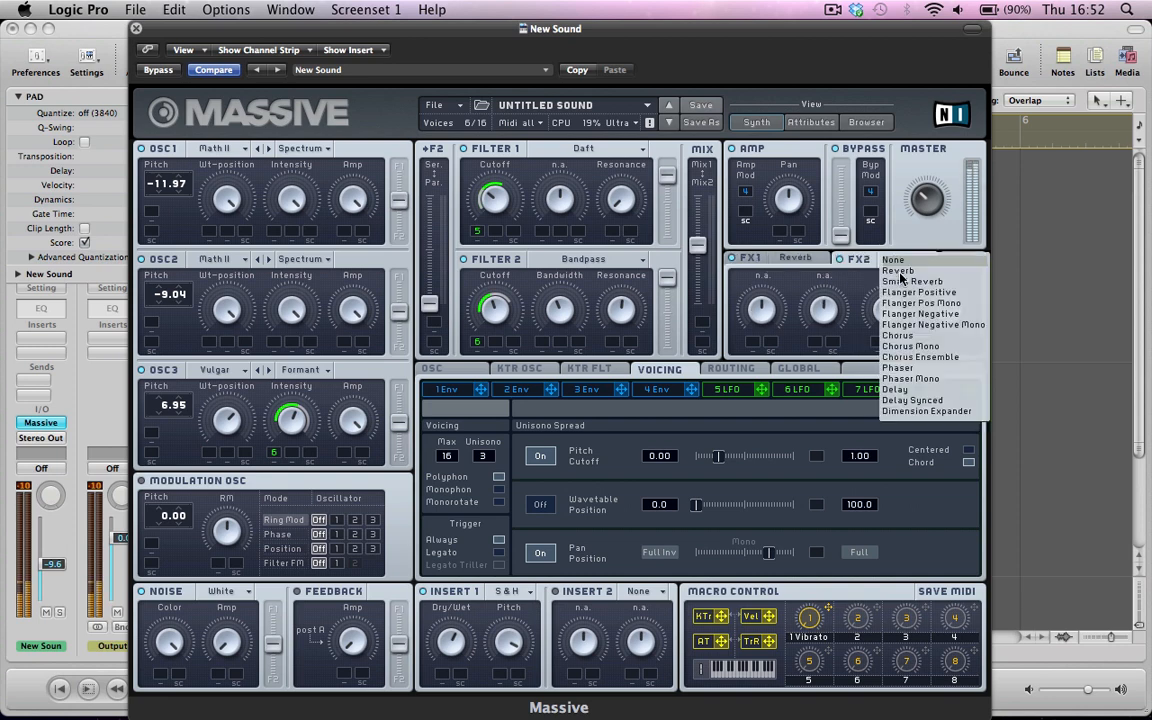
pyautogui.click(899, 367)
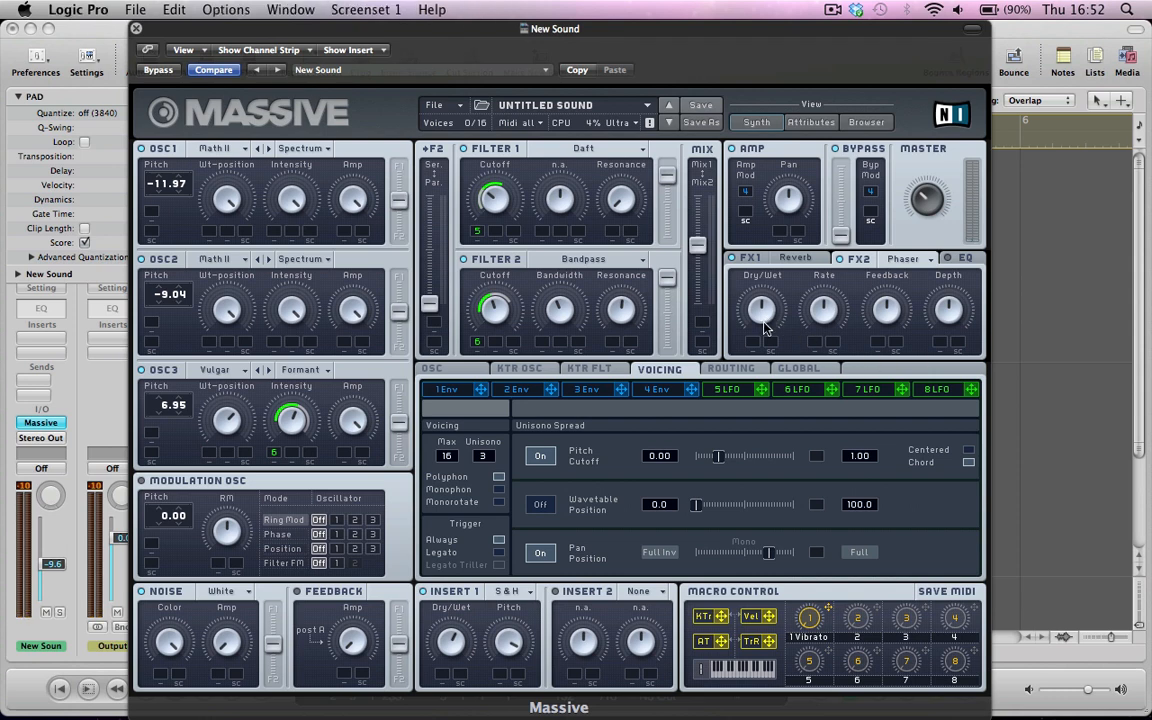
pyautogui.moveTo(831, 313)
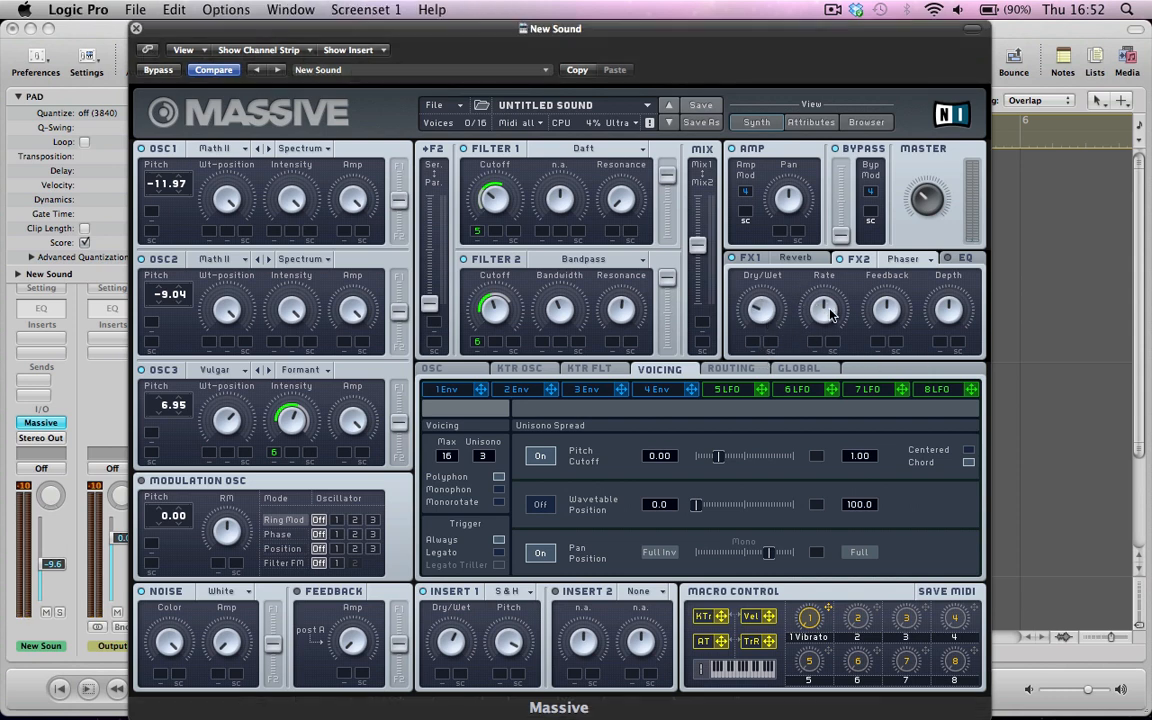
pyautogui.moveTo(954, 318)
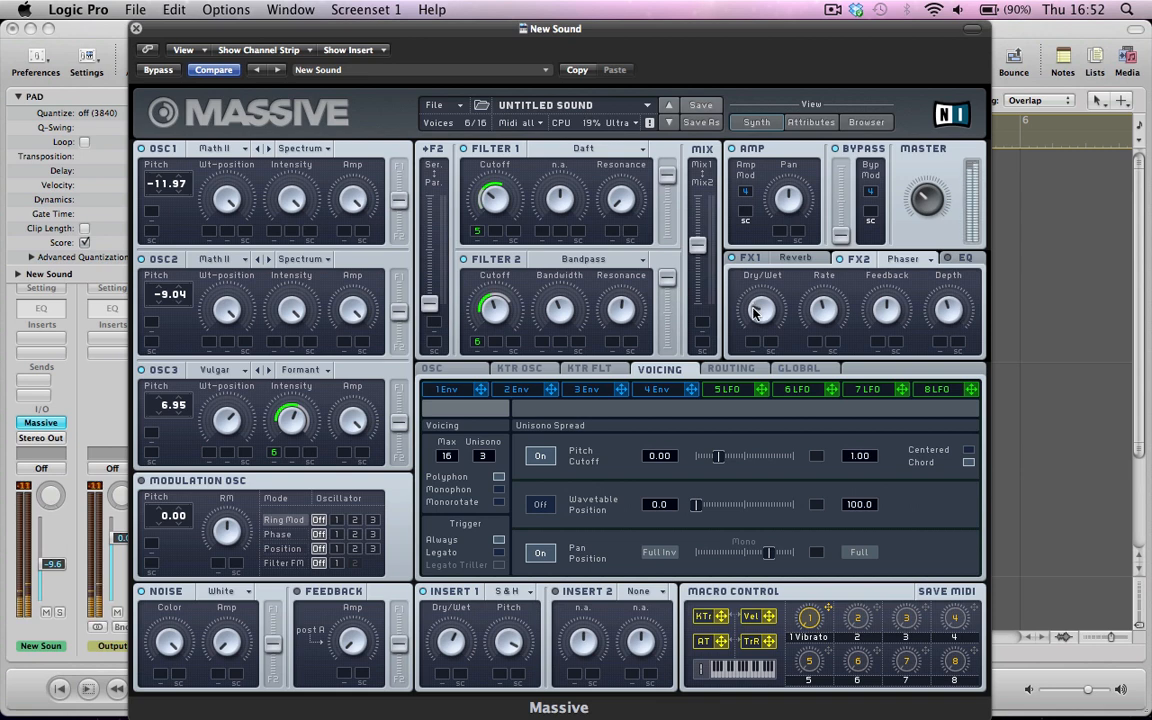
pyautogui.moveTo(841, 266)
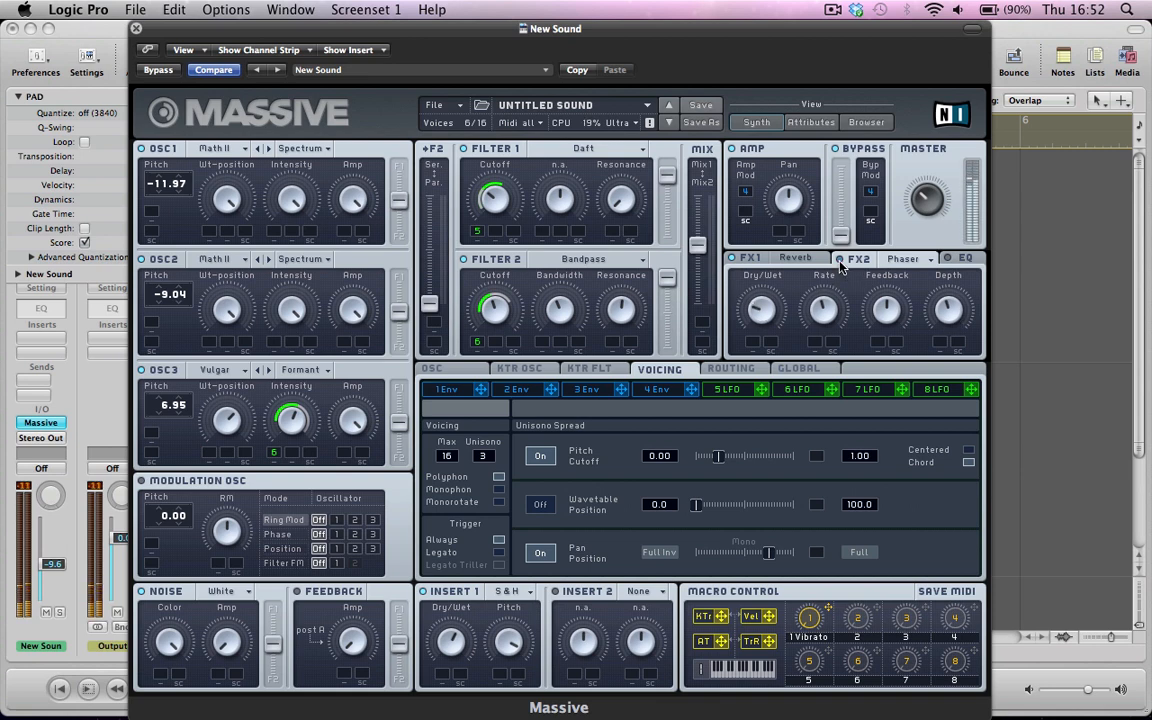
pyautogui.moveTo(759, 313)
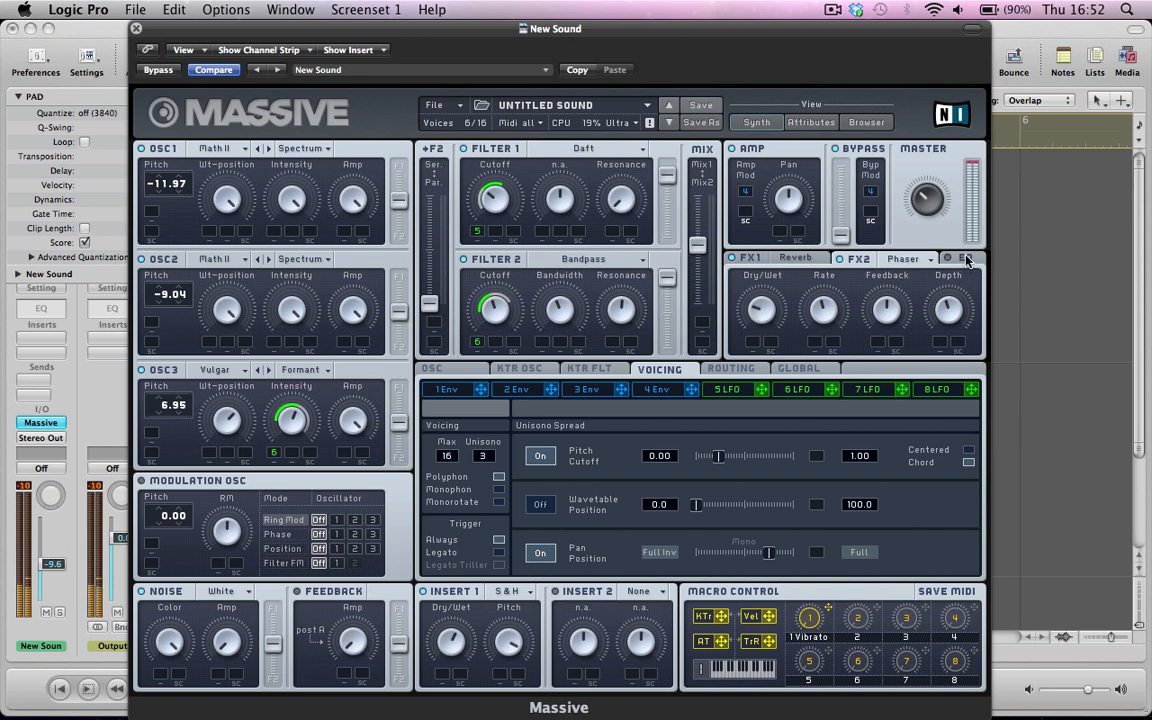
pyautogui.click(963, 258)
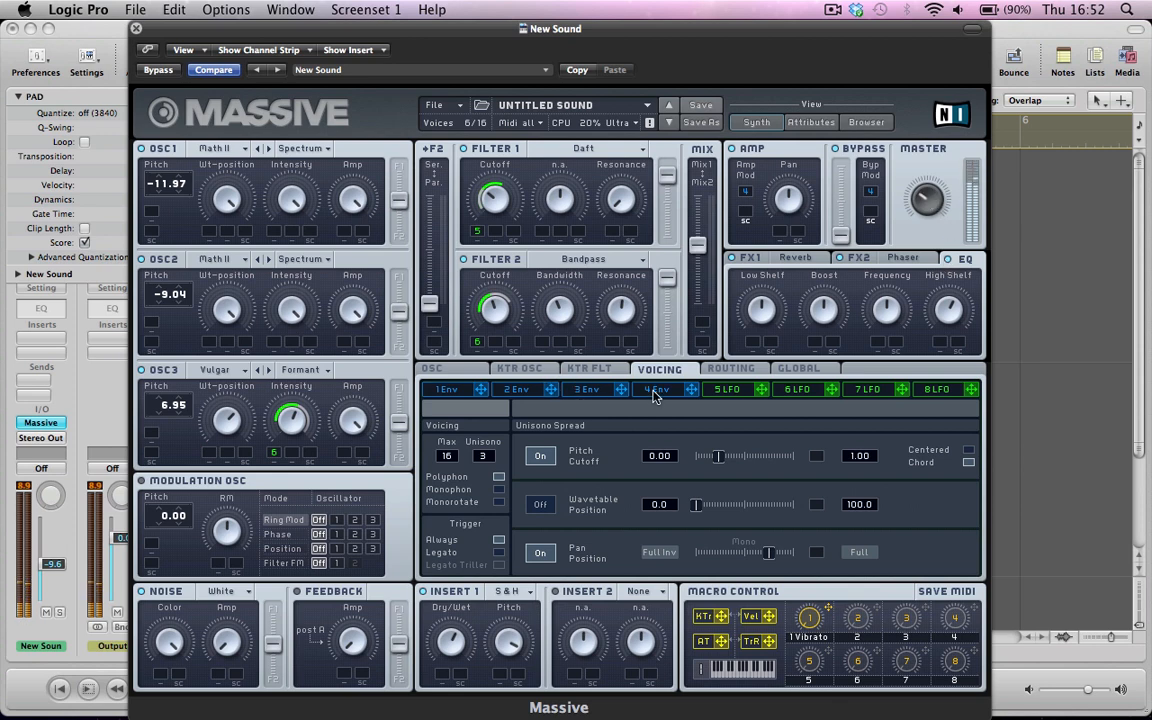
# Bring up envelope 4's settings and raise the channel fader to -5.2 dB.
pyautogui.click(655, 389)
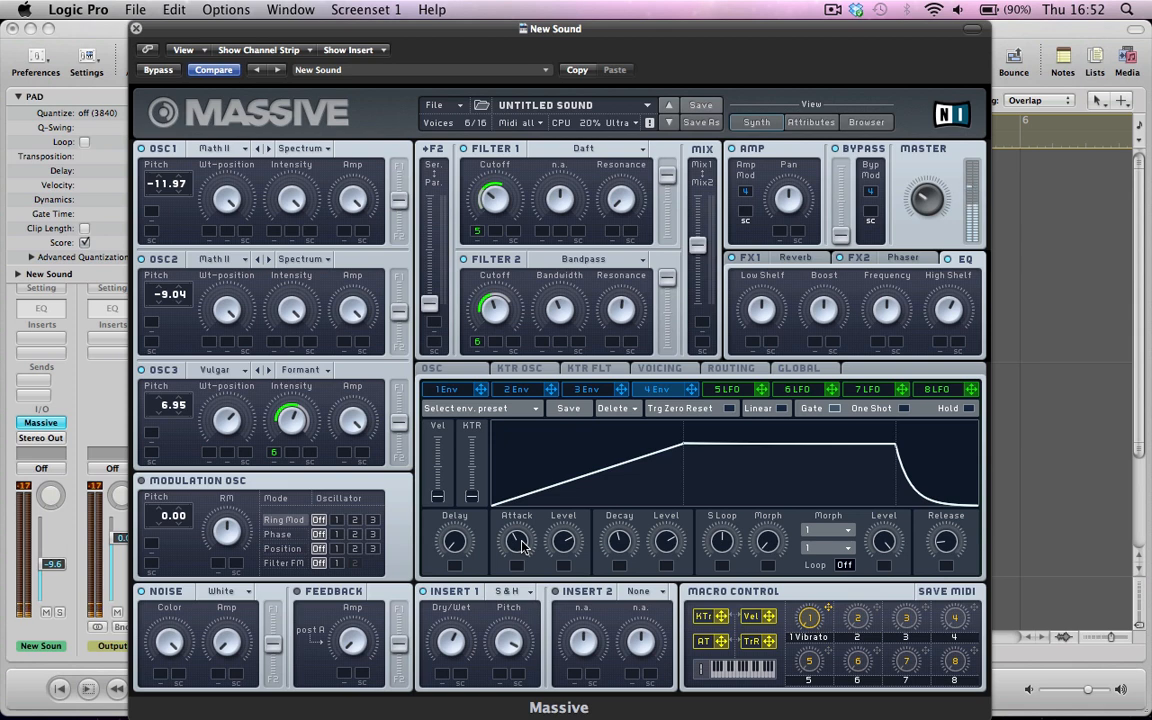
pyautogui.moveTo(949, 542)
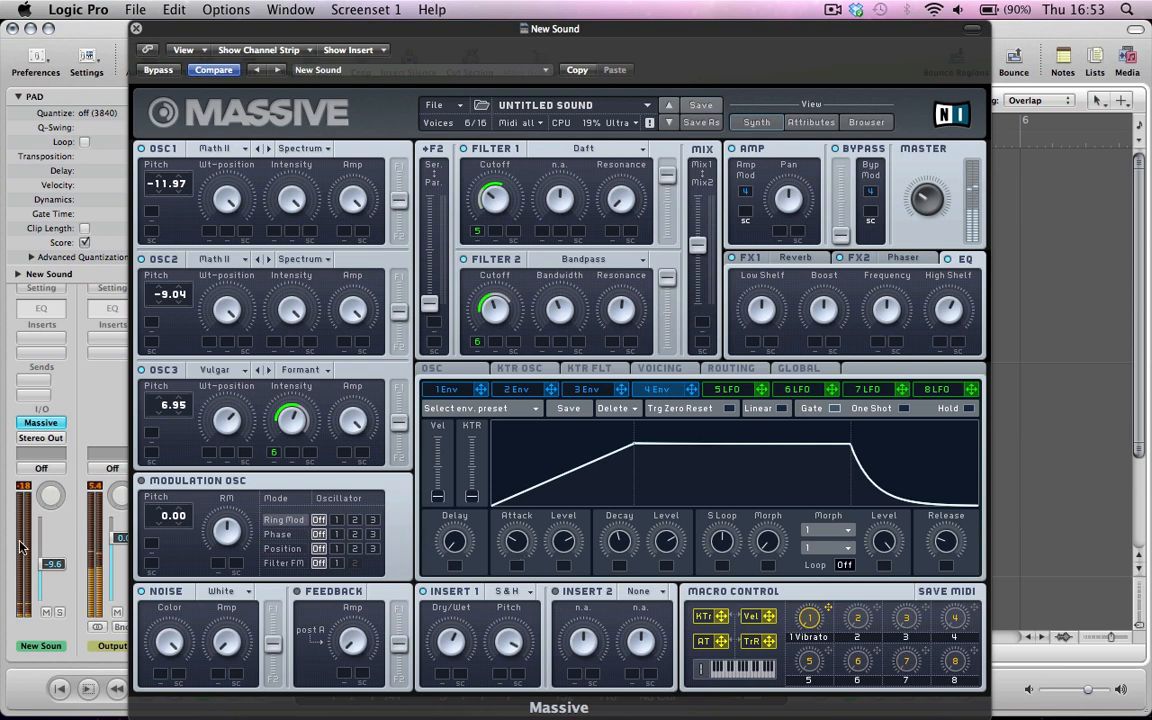
pyautogui.moveTo(23, 540); pyautogui.dragTo(23, 525)
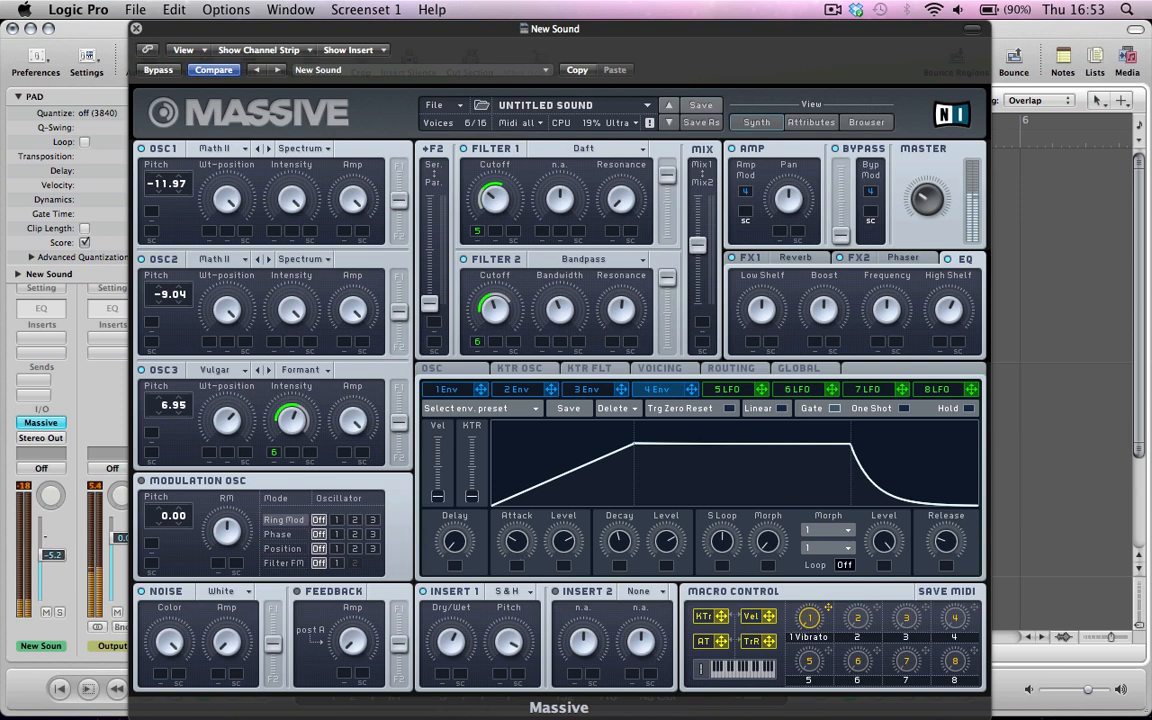